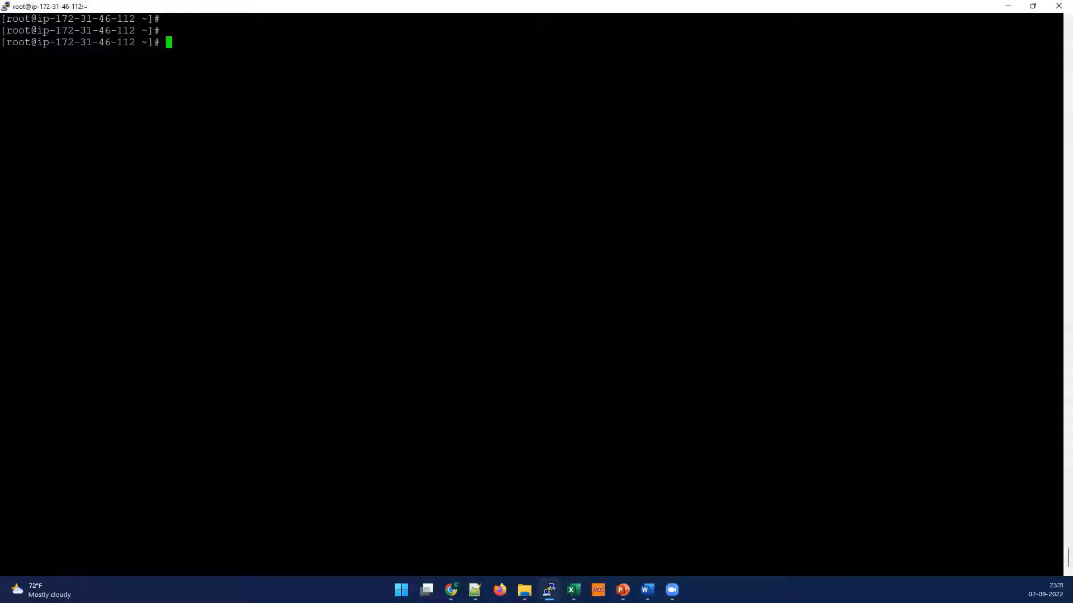
List the pods with kubectl get po, confirming busybox and webserver are Running
text(kubectl get)
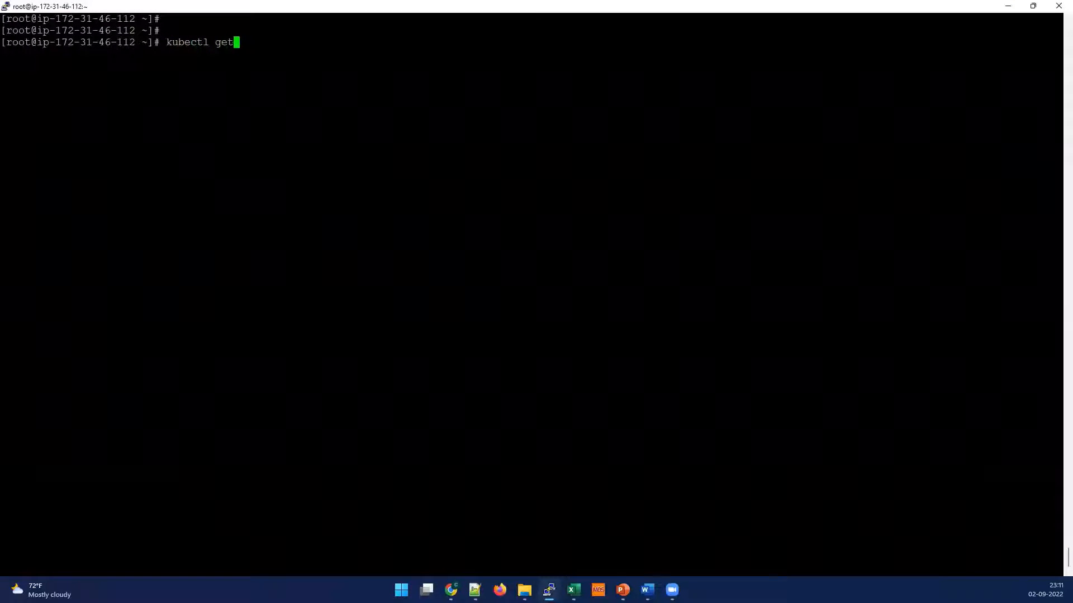
text(po)
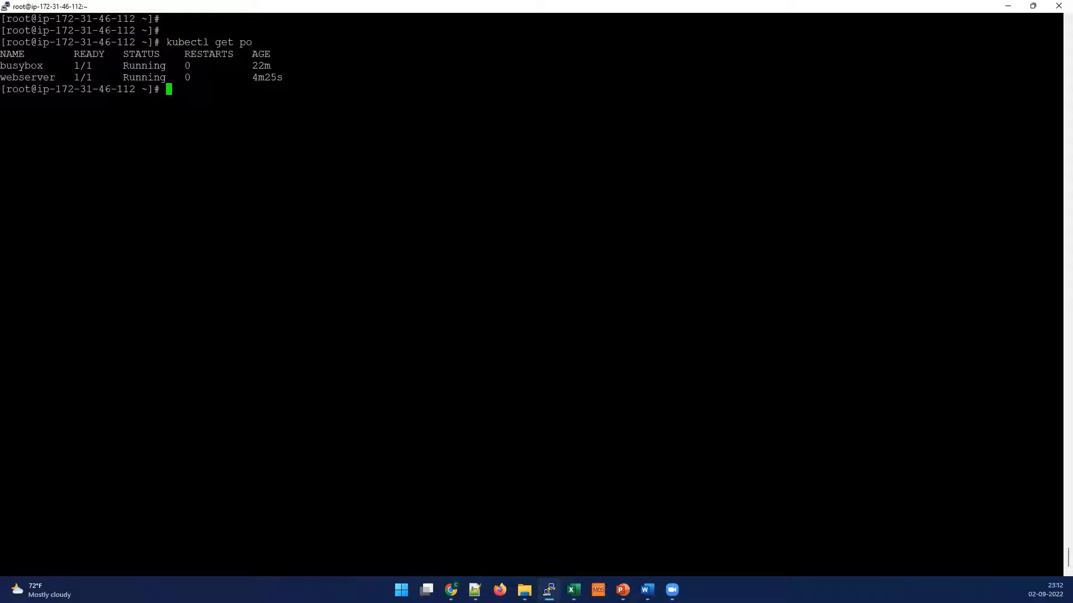
double_click(21, 65)
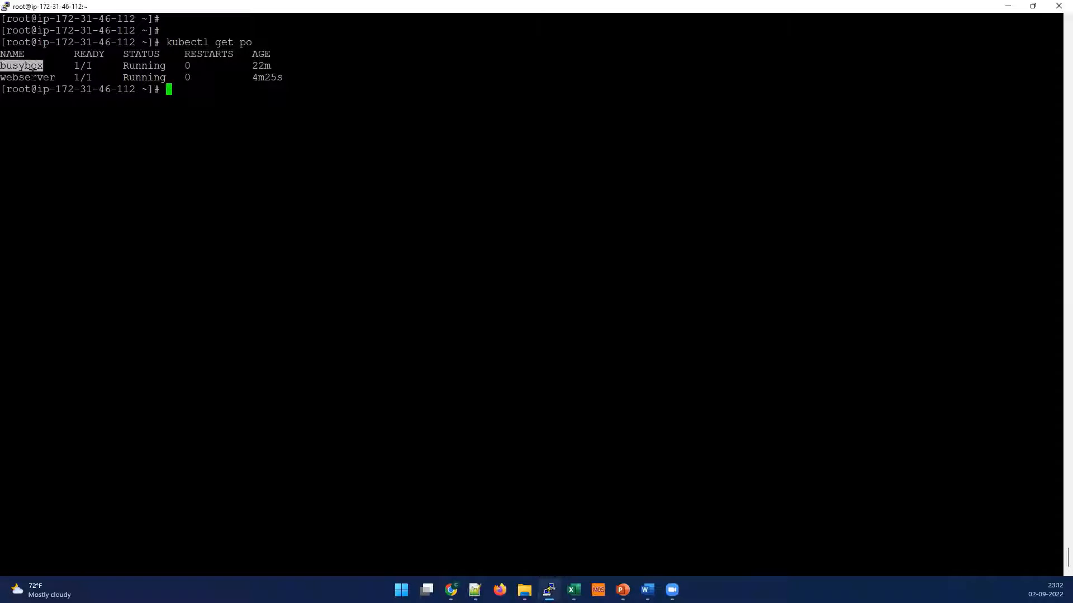
double_click(27, 77)
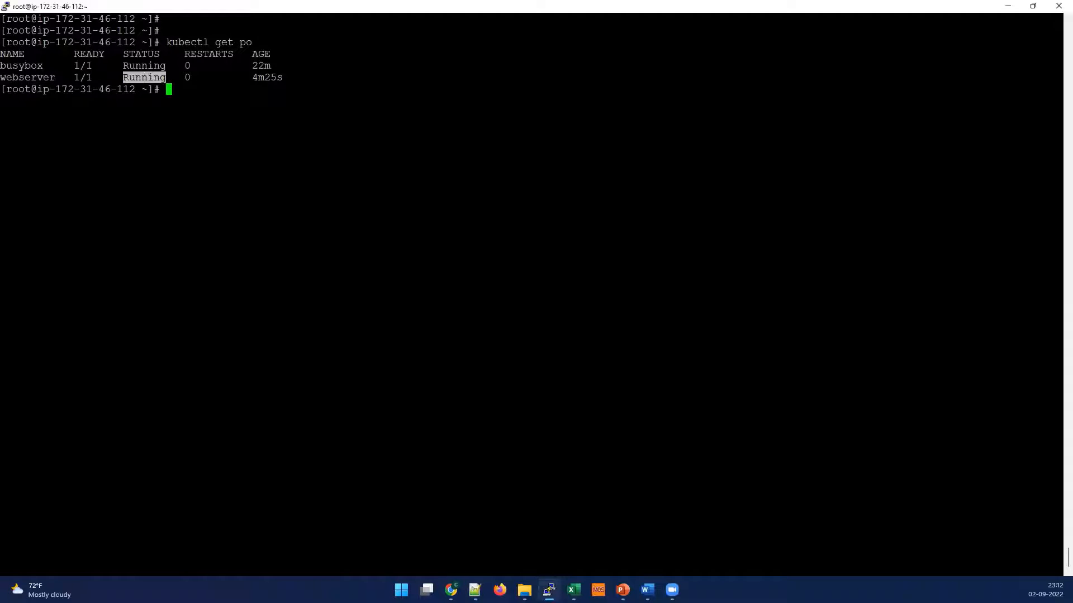
Show the pods' IP addresses and nodes with kubectl get po -o wide
text(kubectl get po)
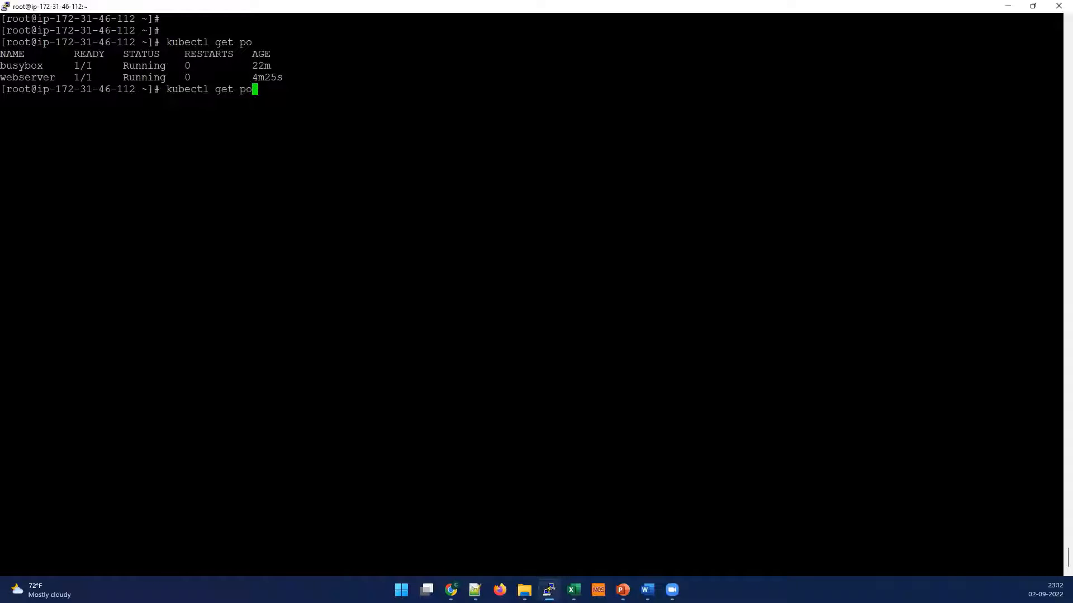
text(-)
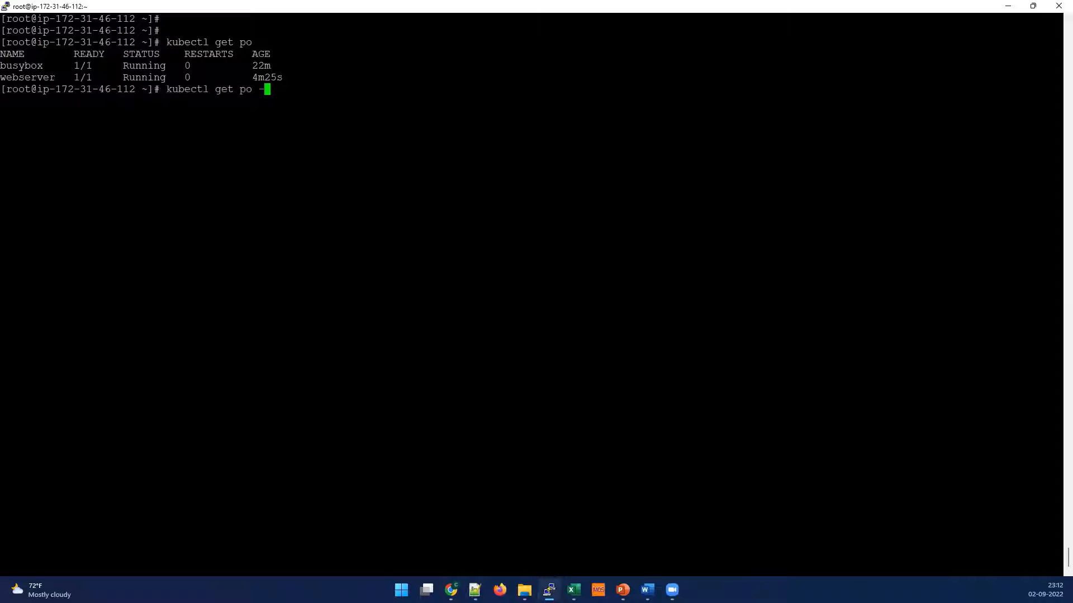
text(o)
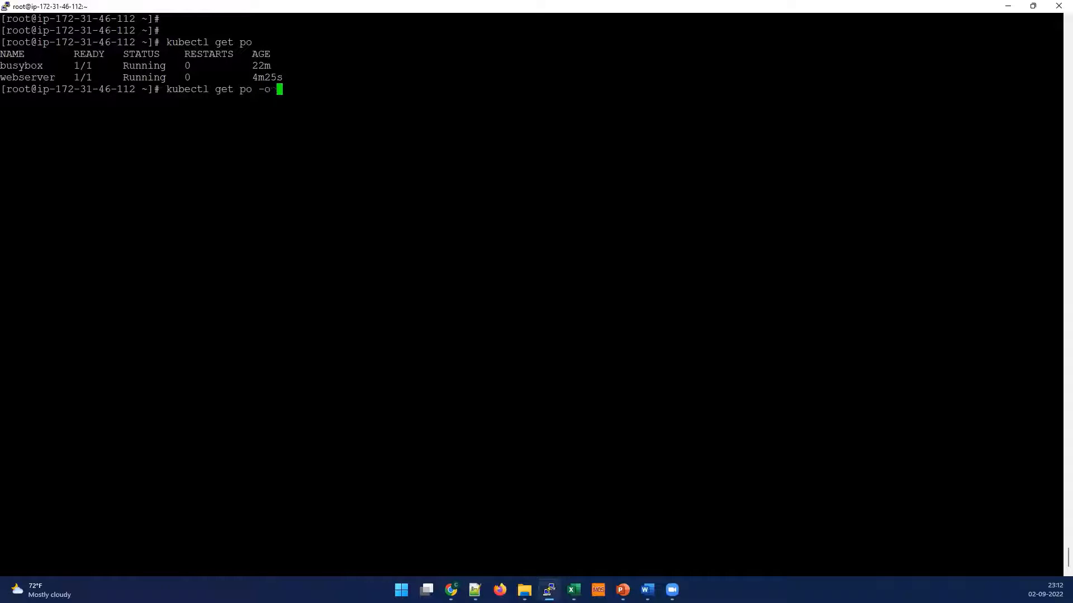
text(wide)
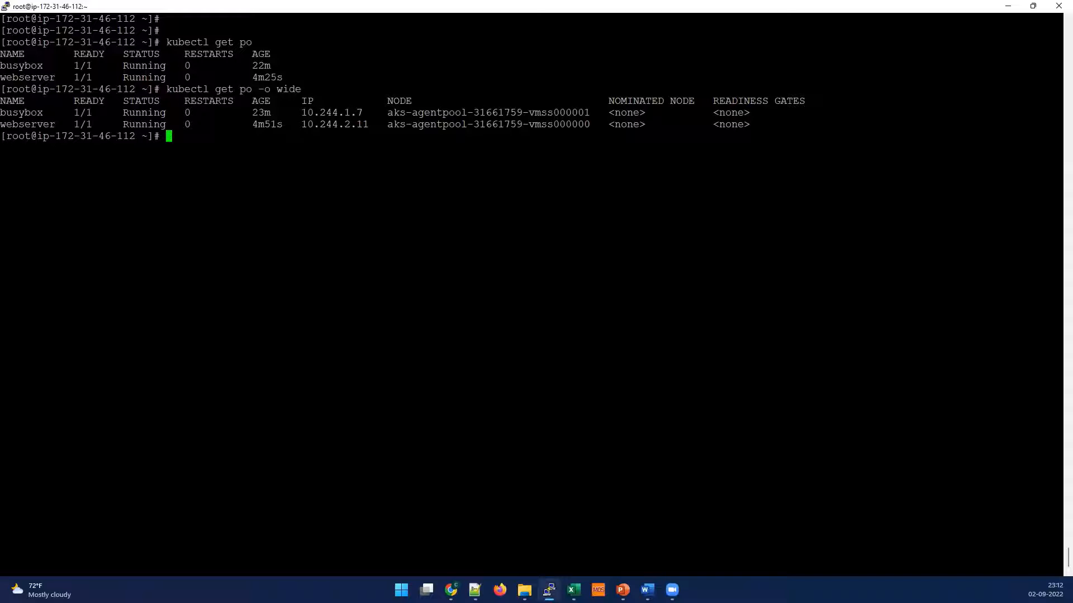
Run kubectl exec busybox -- curl 10.244.2.11:8080 against the webserver pod
text(kube)
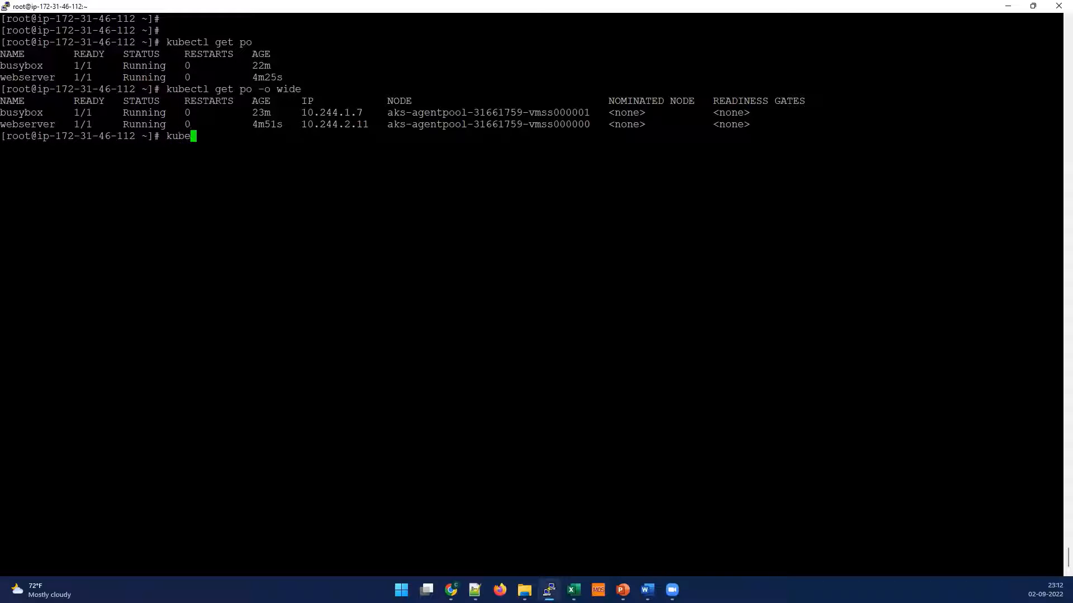
text(ctl)
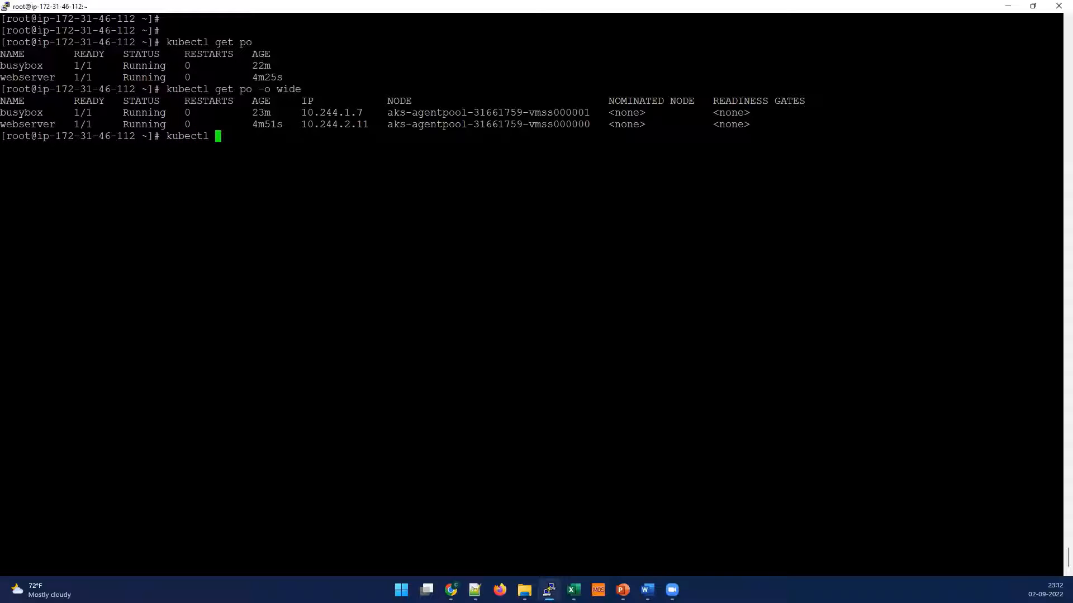
text(exec b)
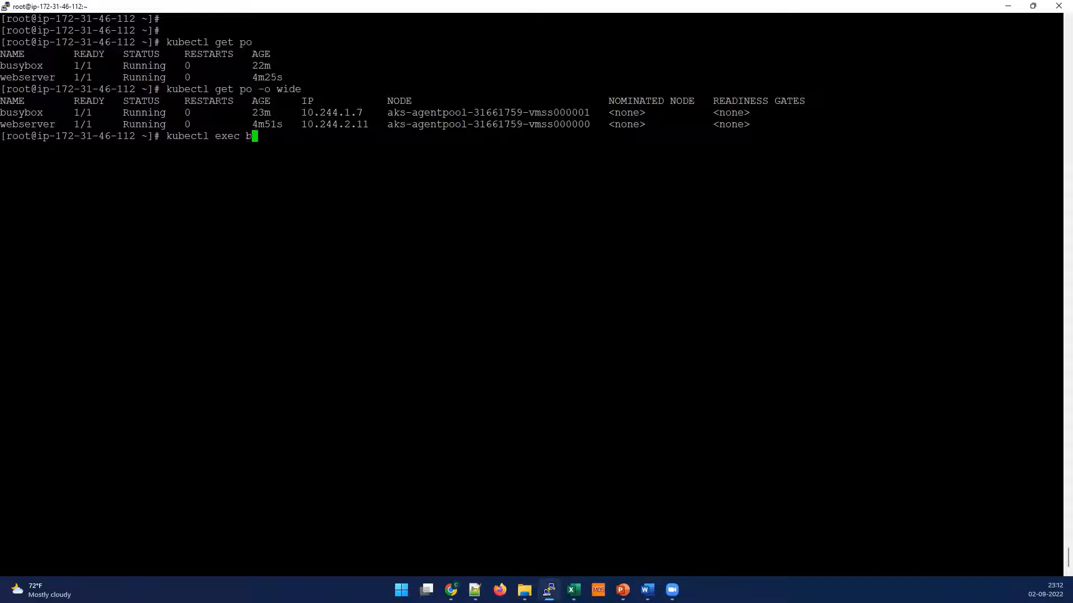
text(usybox --)
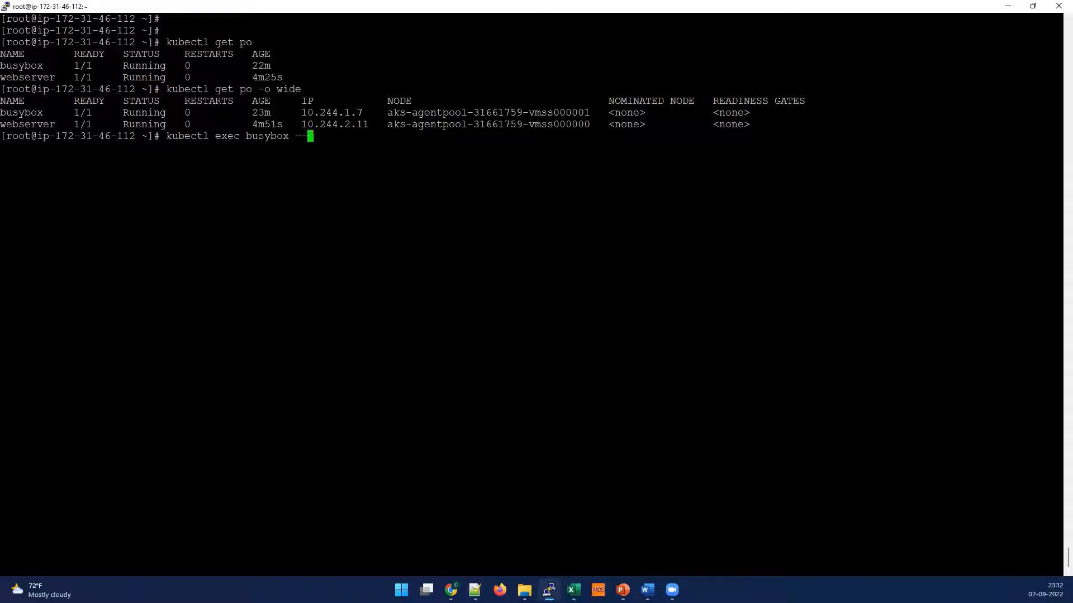
text(curl)
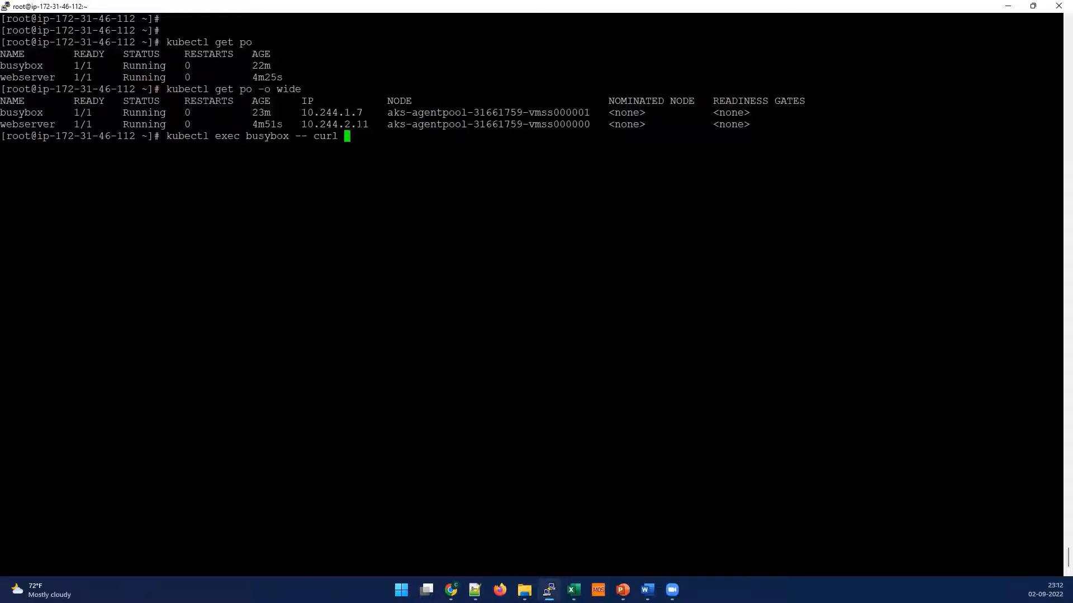
text(10.244.2.11)
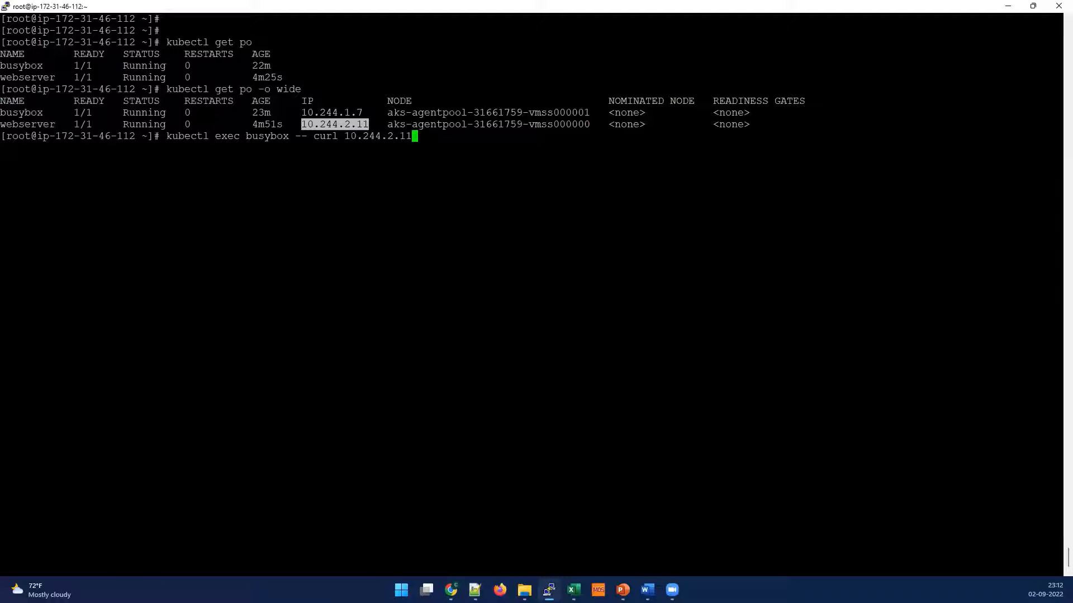
text(:8080)
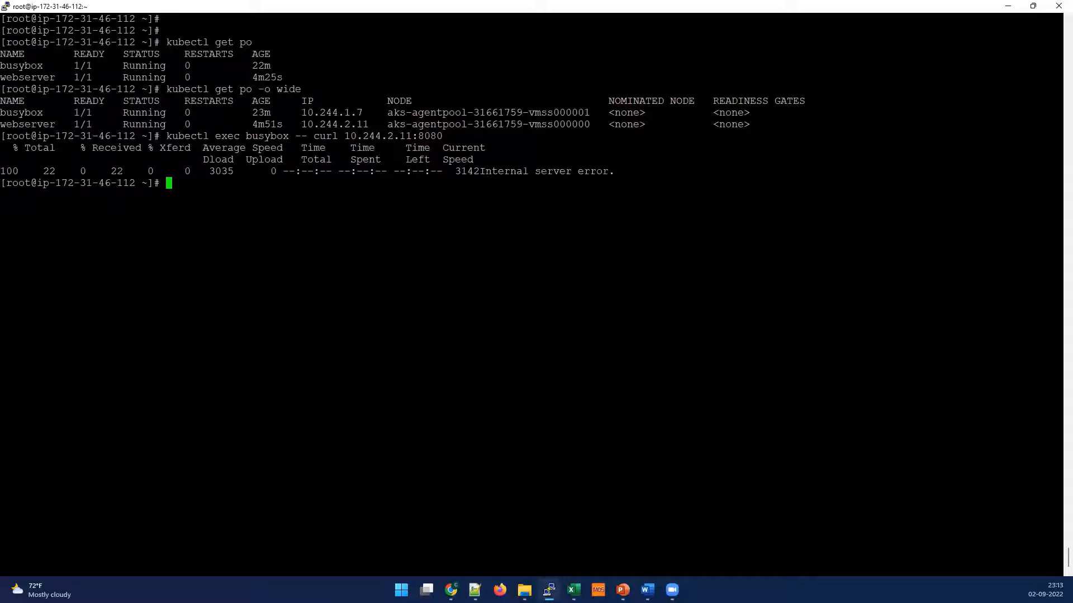
Highlight the internal server error response in the terminal output
drag(479, 171, 561, 171)
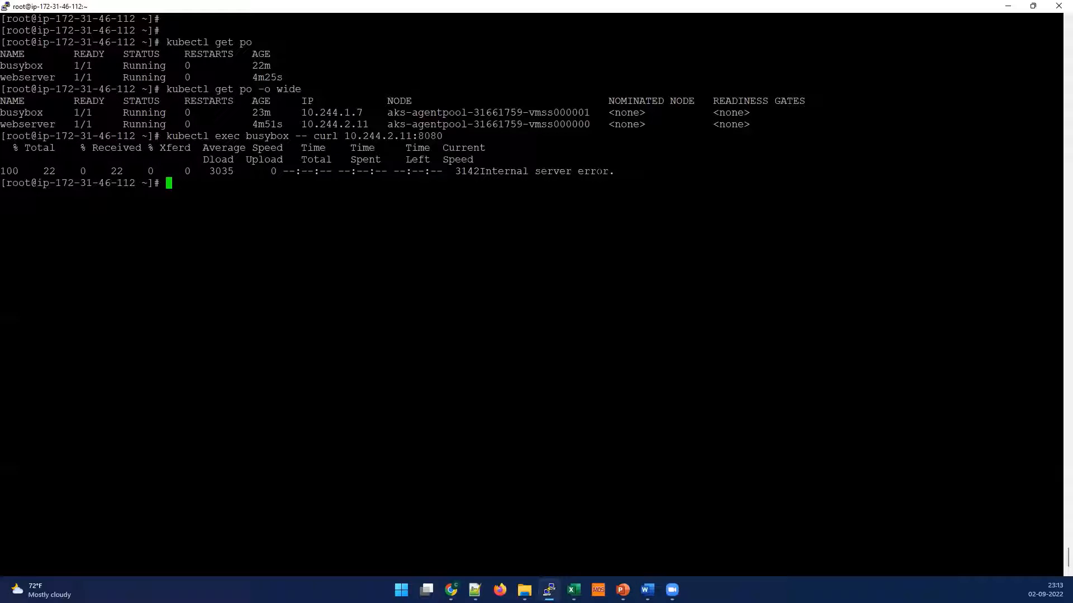
drag(485, 171, 613, 171)
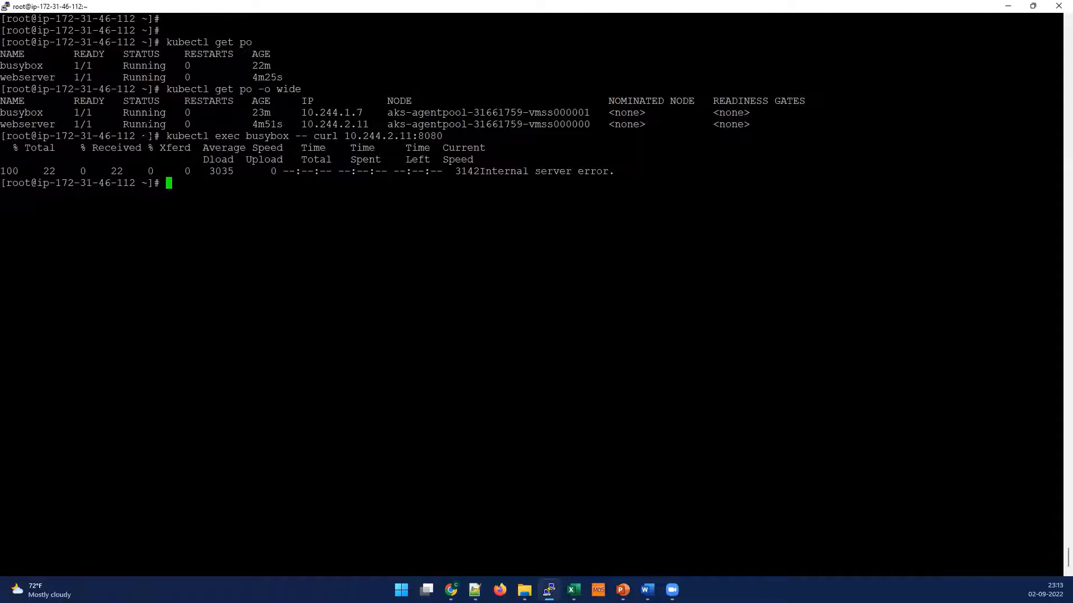
double_click(144, 124)
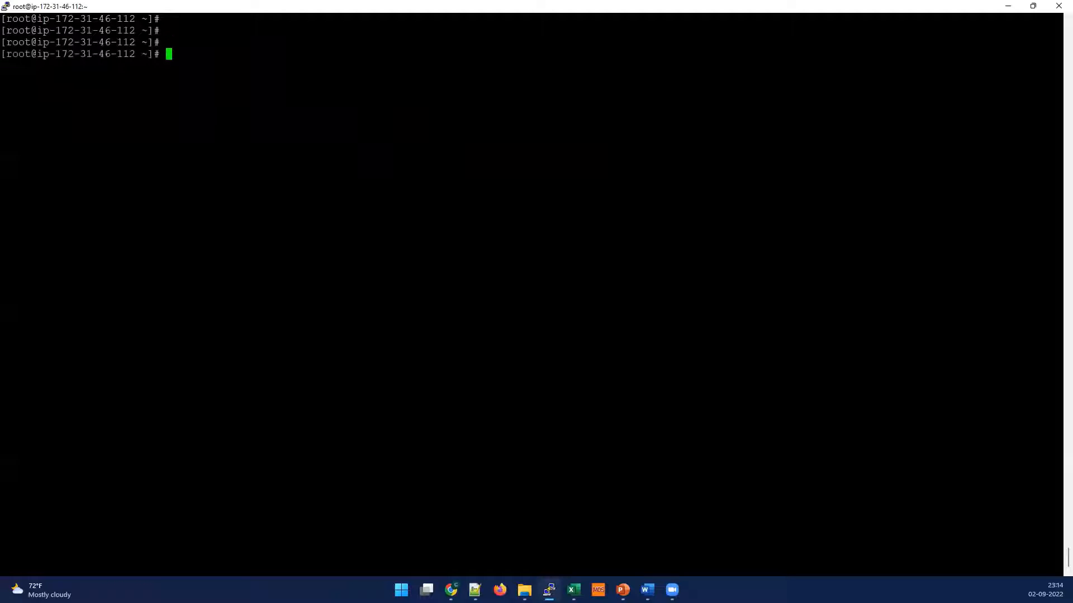
Export the webserver pod's YAML with kubectl get pod webserver -o yaml into server.yaml, then vim it
text(kubec)
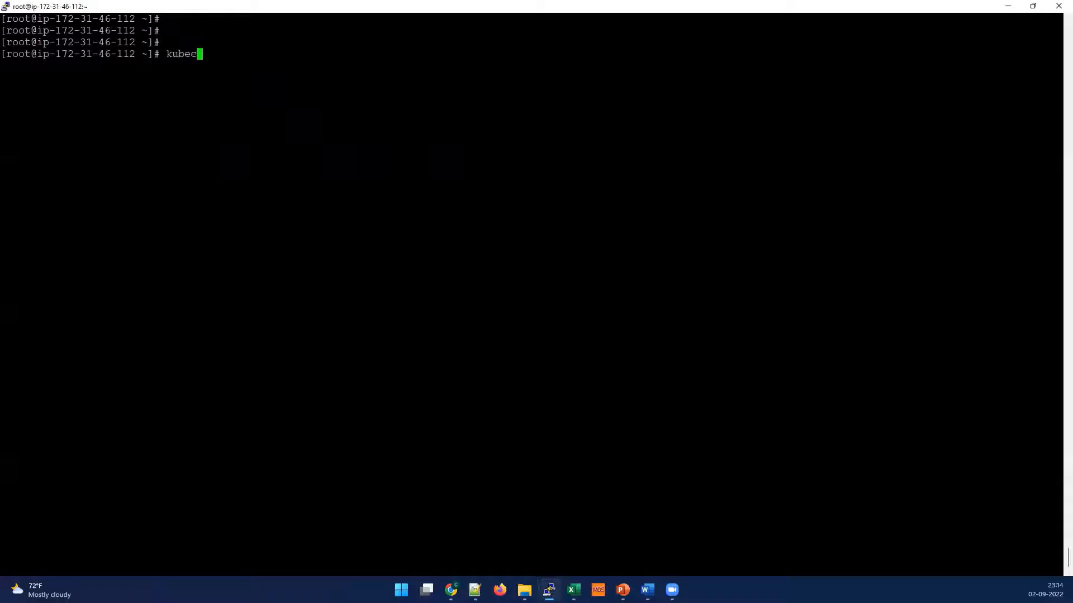
text(tl)
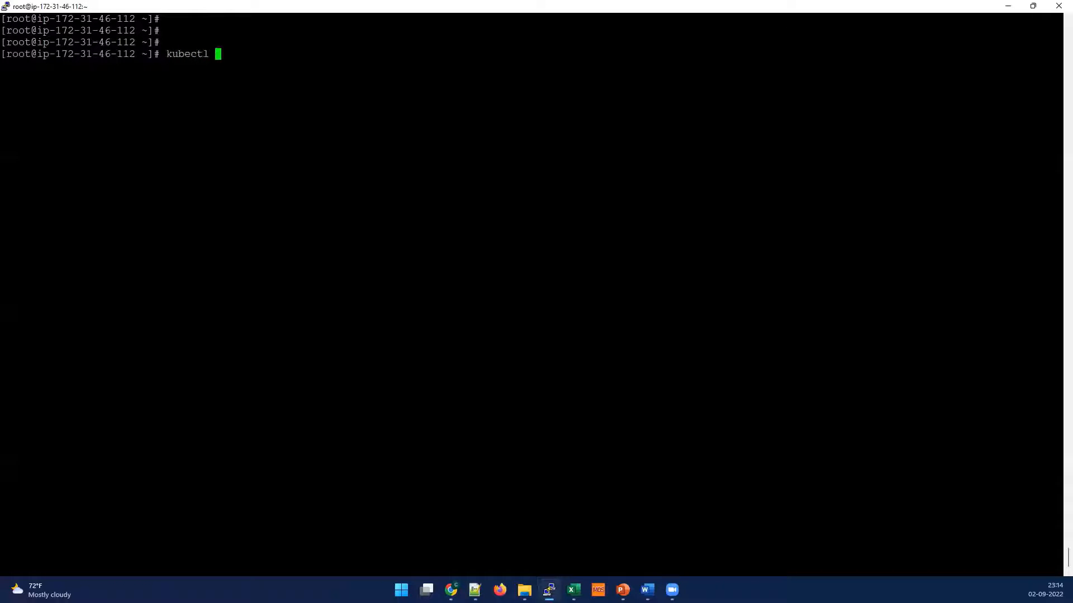
text(get po)
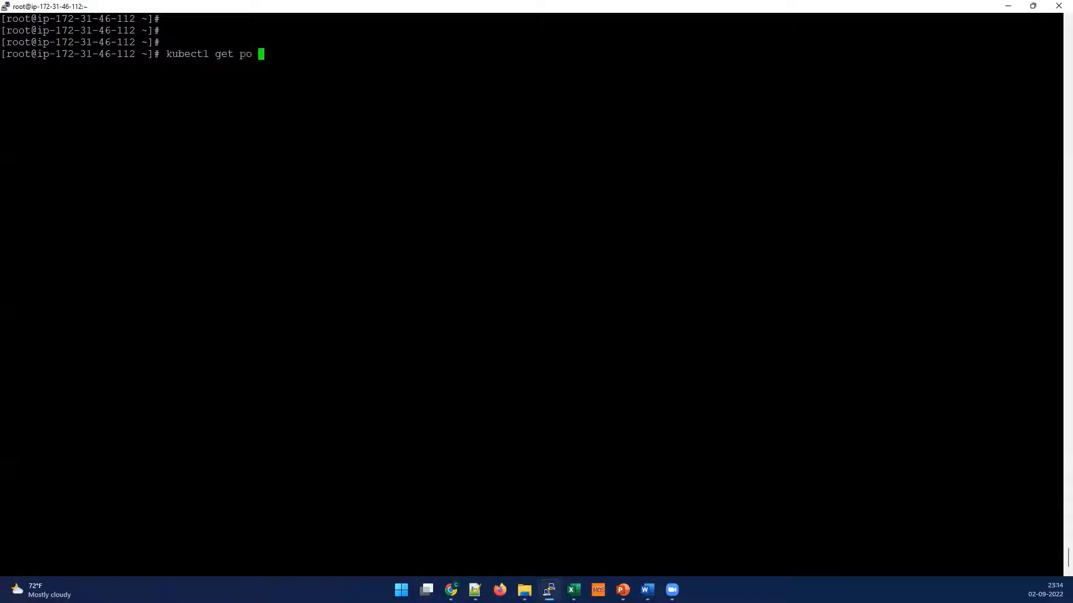
text(d)
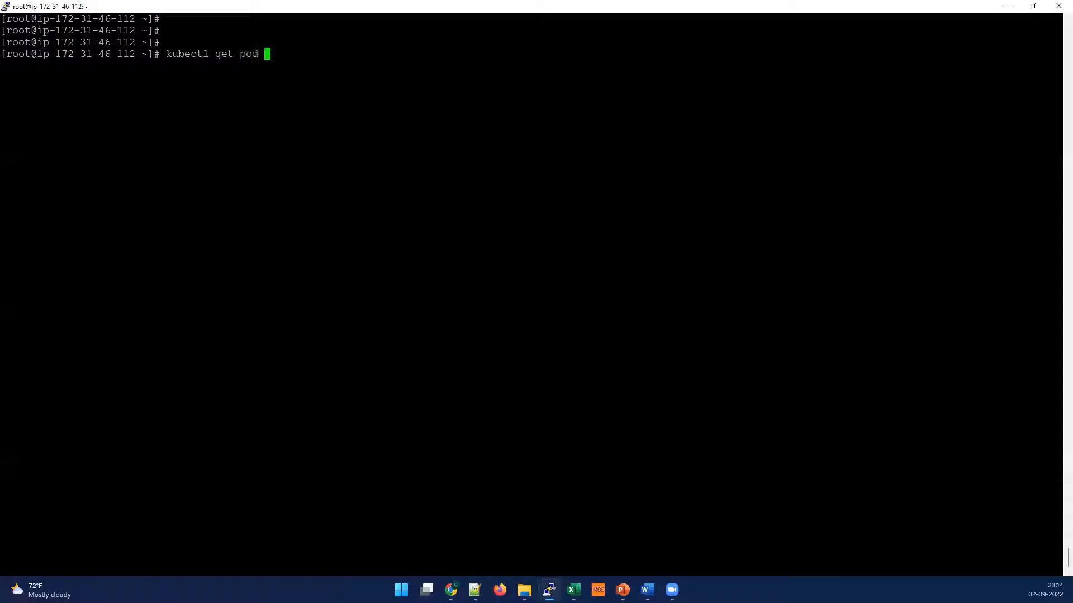
text(webserver)
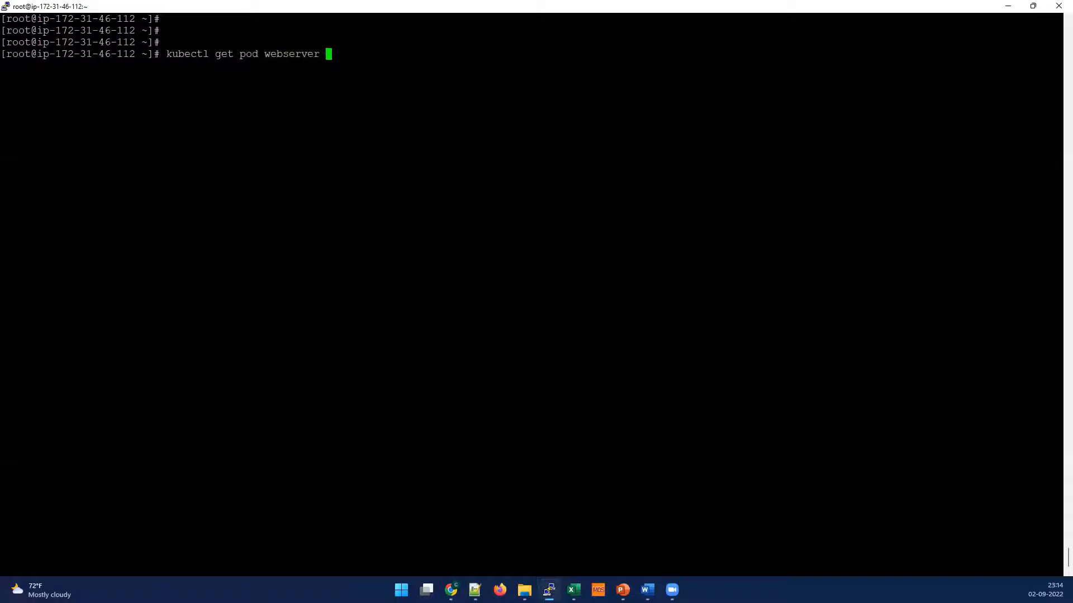
text(-o)
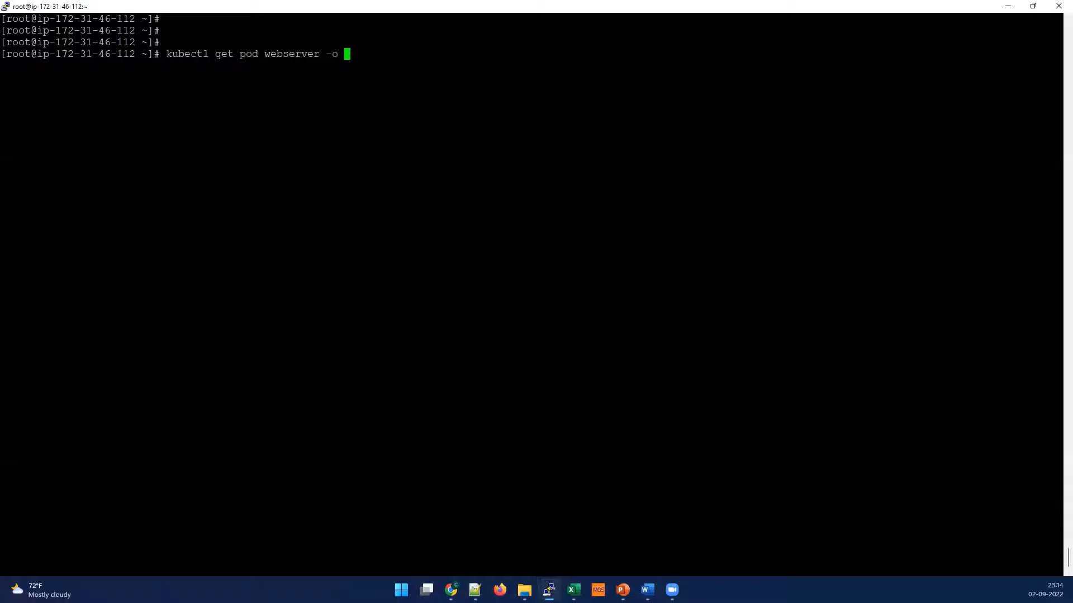
text(yaml >)
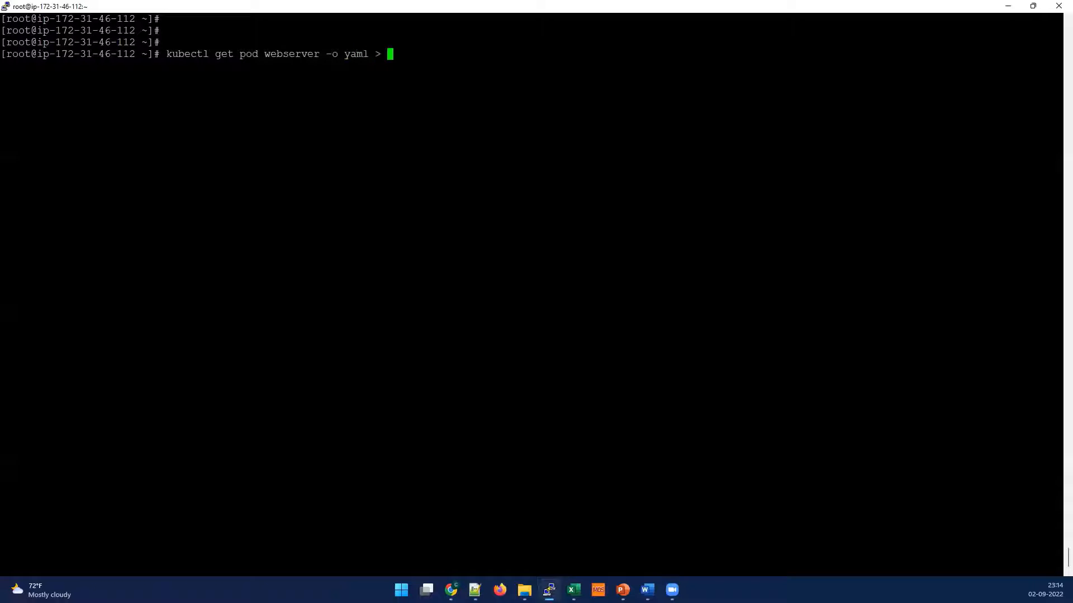
text(server)
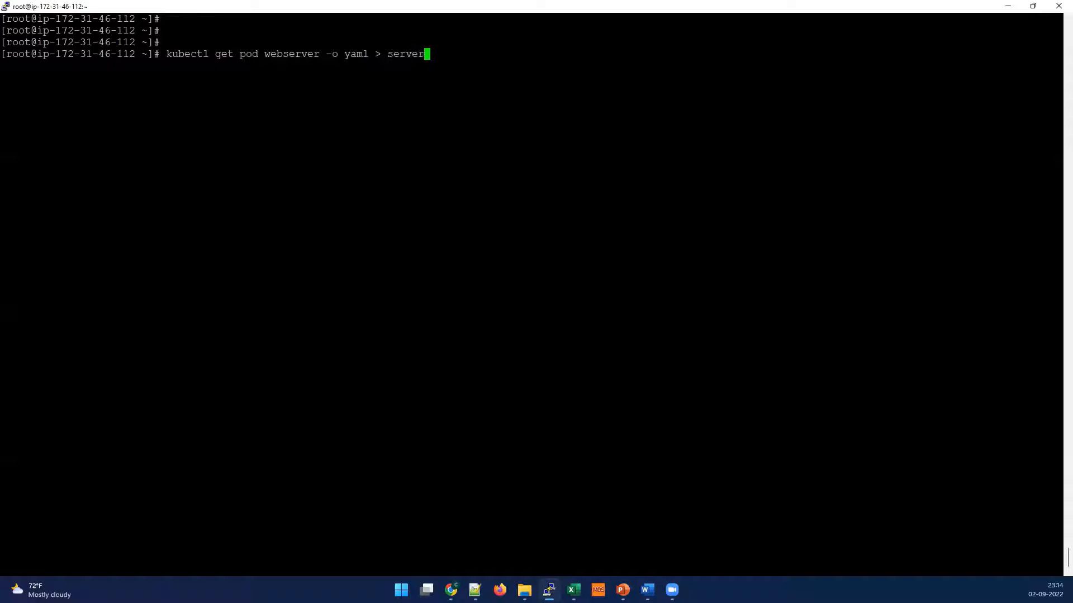
text(.yaml)
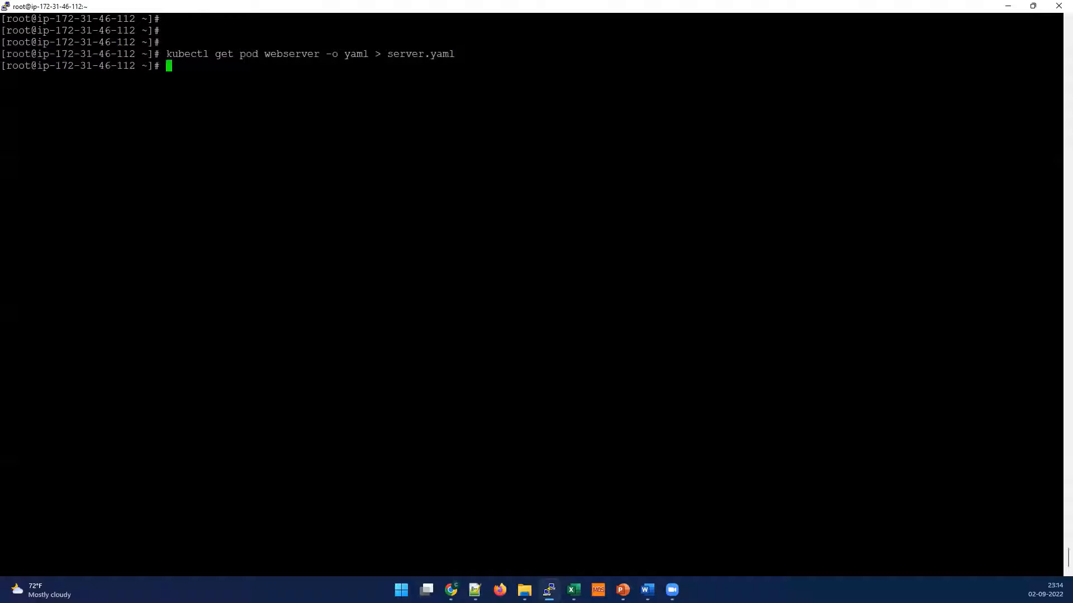
text(vim server.yaml)
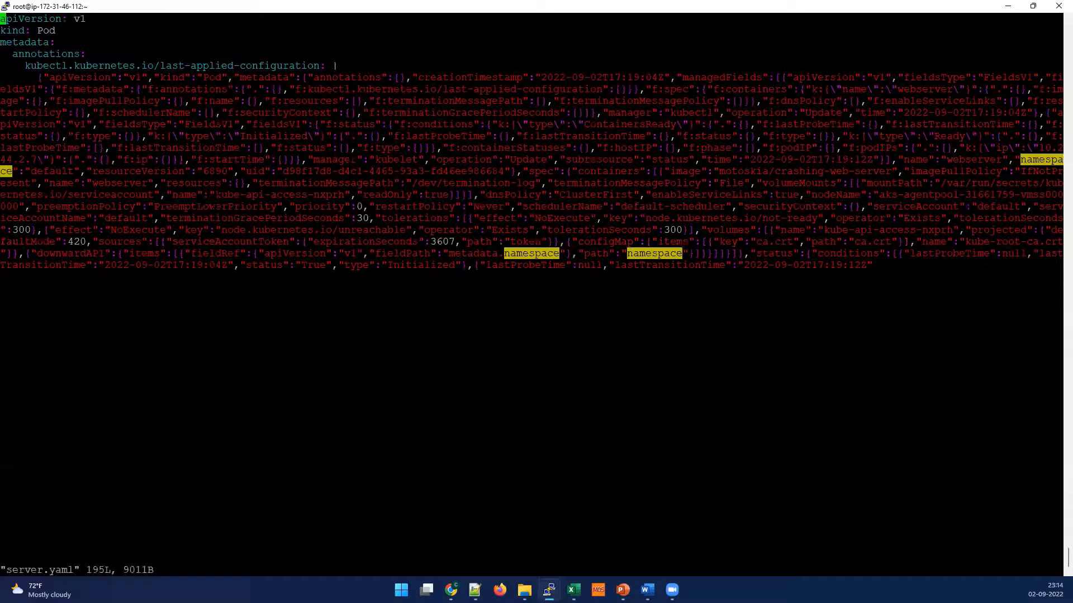
Scroll server.yaml and search /spec to reach the restartPolicy: Never line
scroll(down, 3)
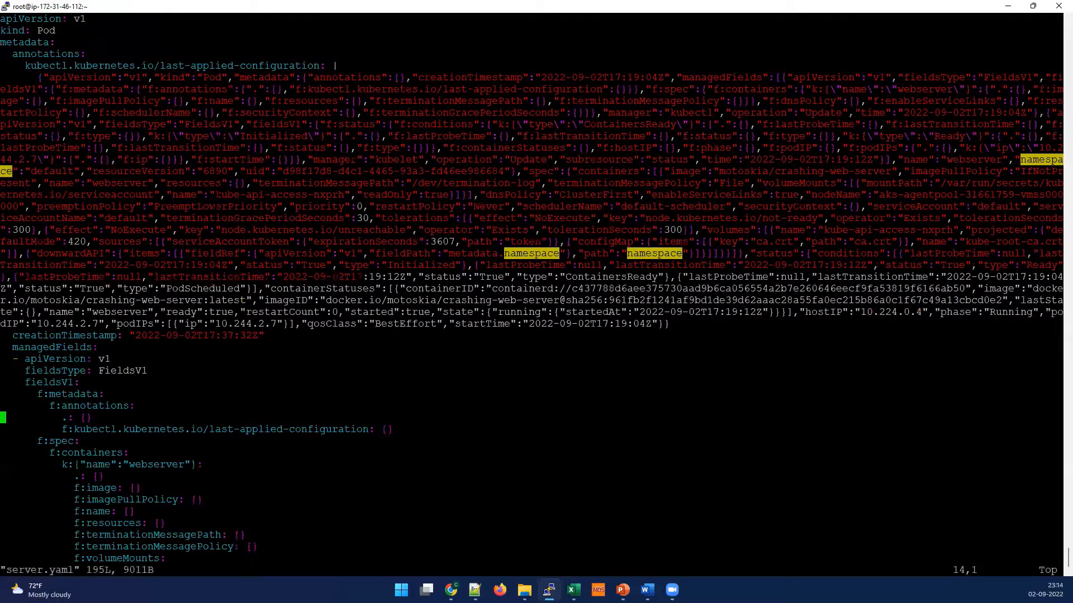
scroll(down, 3)
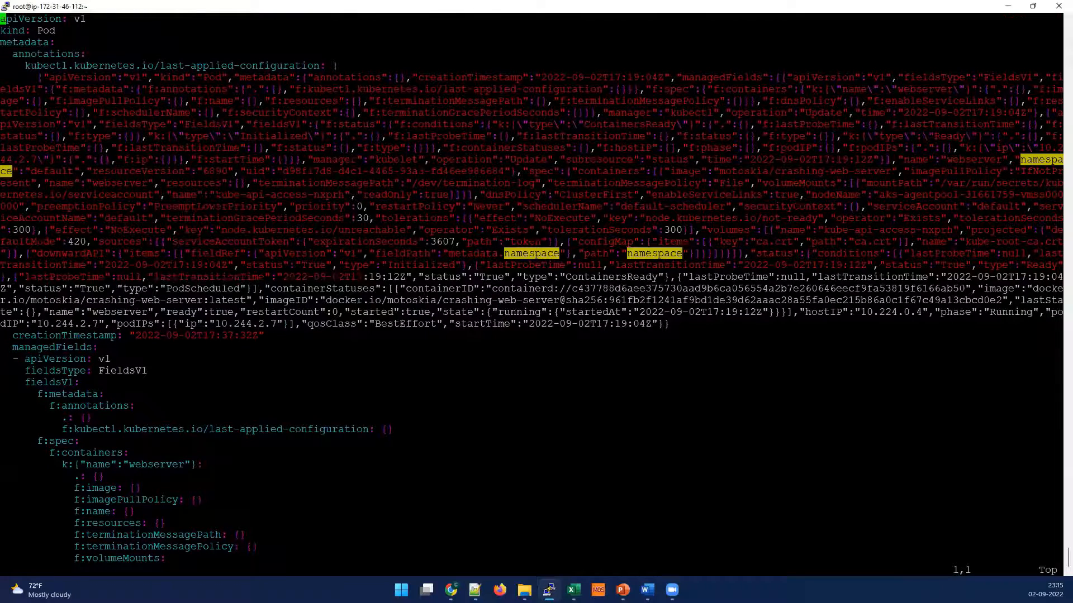
scroll(down, 3)
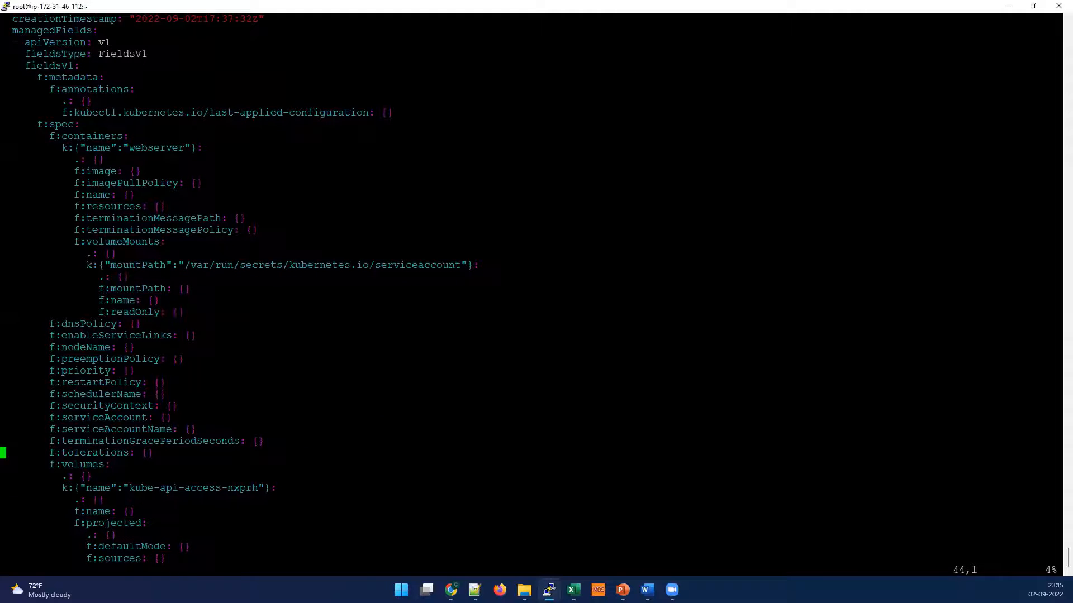
text(/spec)
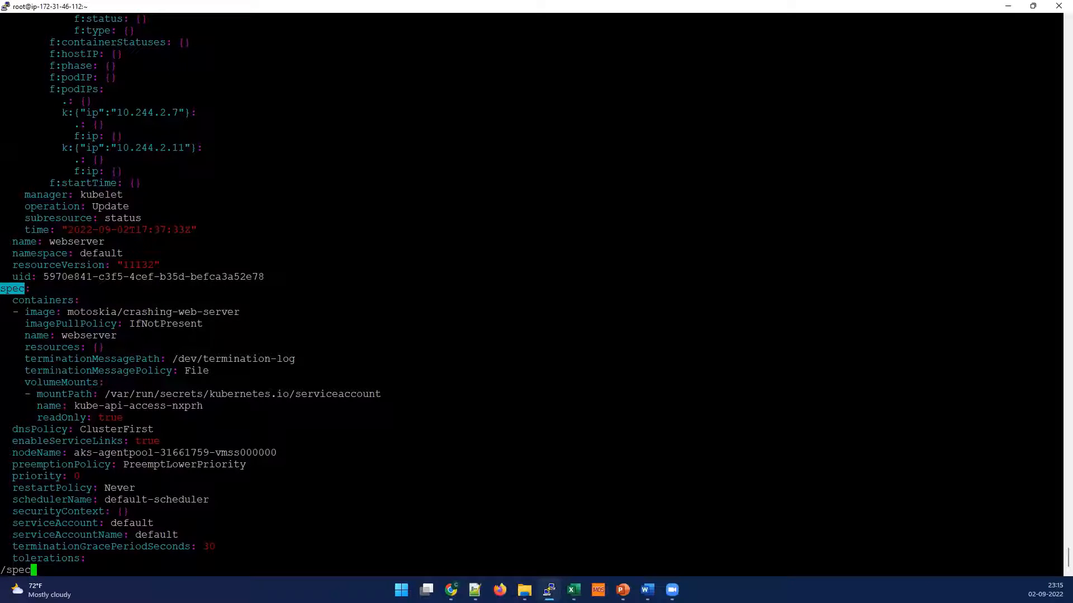
double_click(51, 488)
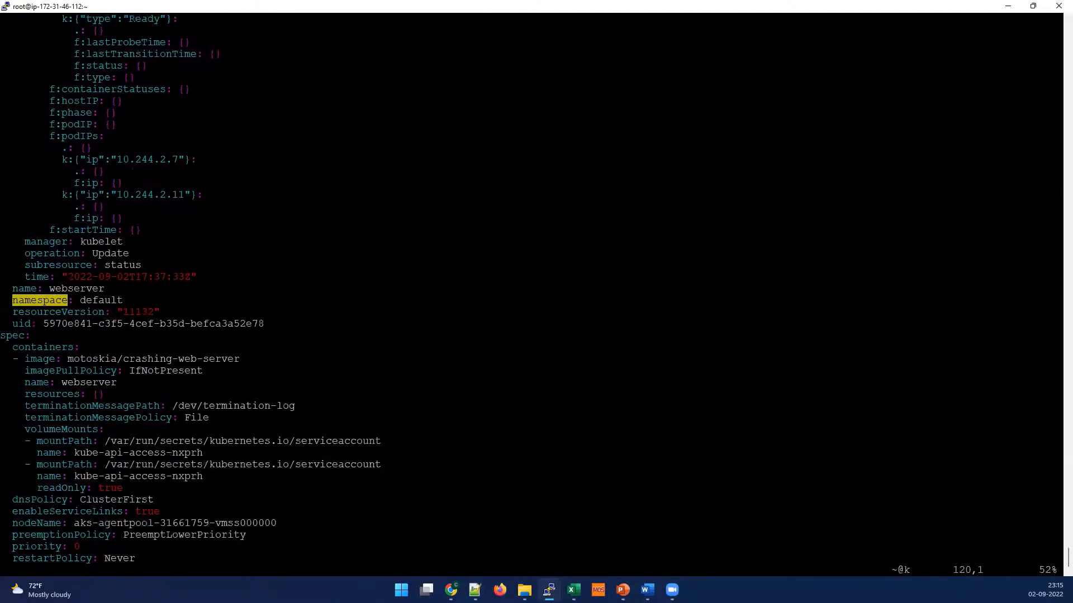
scroll(down, 3)
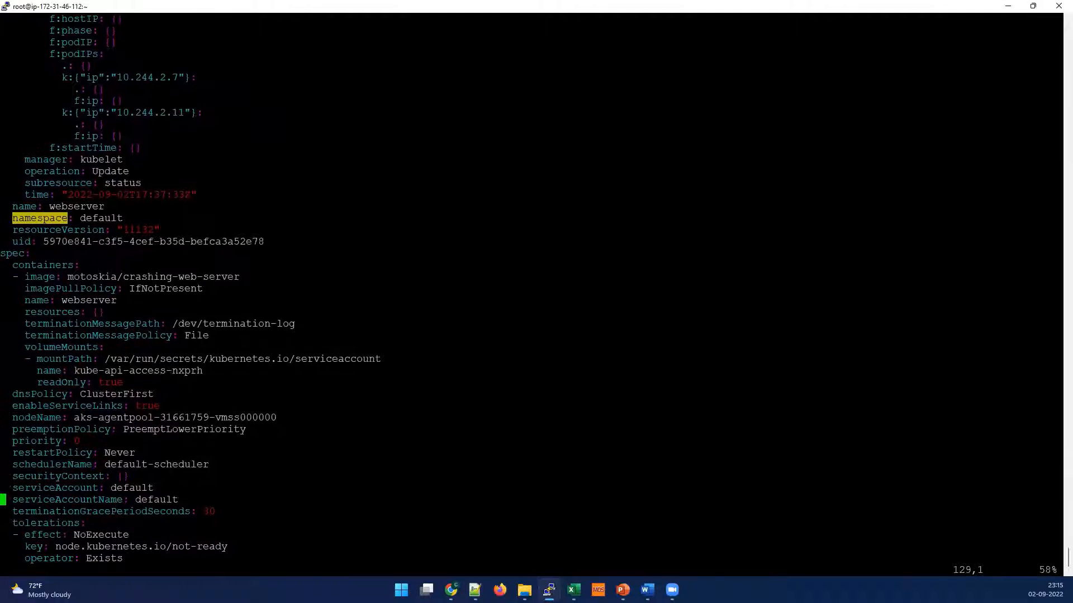
scroll(down, 3)
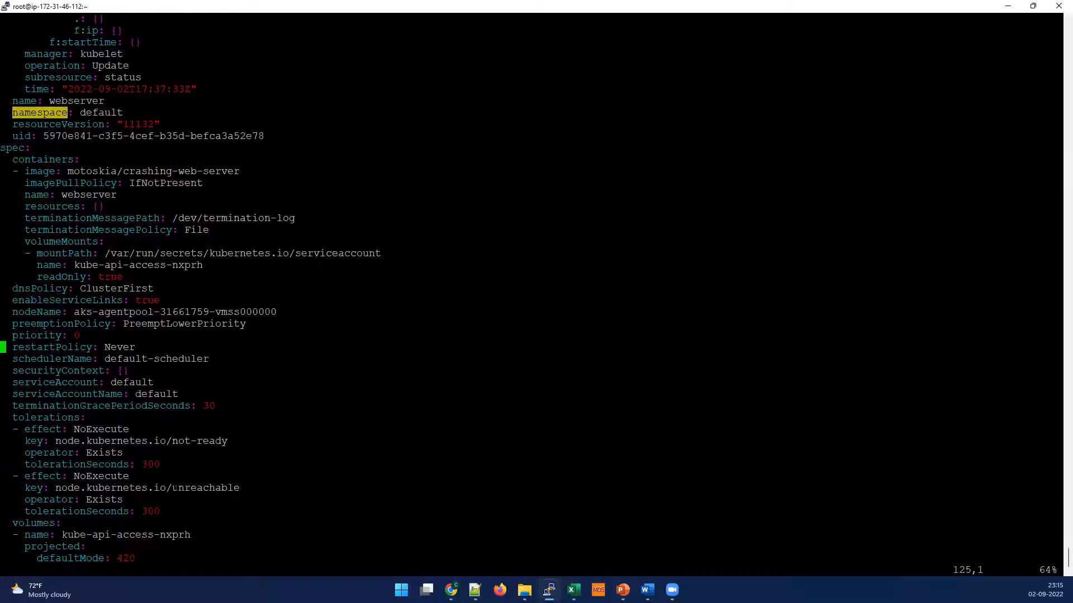
Change restartPolicy from Never to Always
key(i)
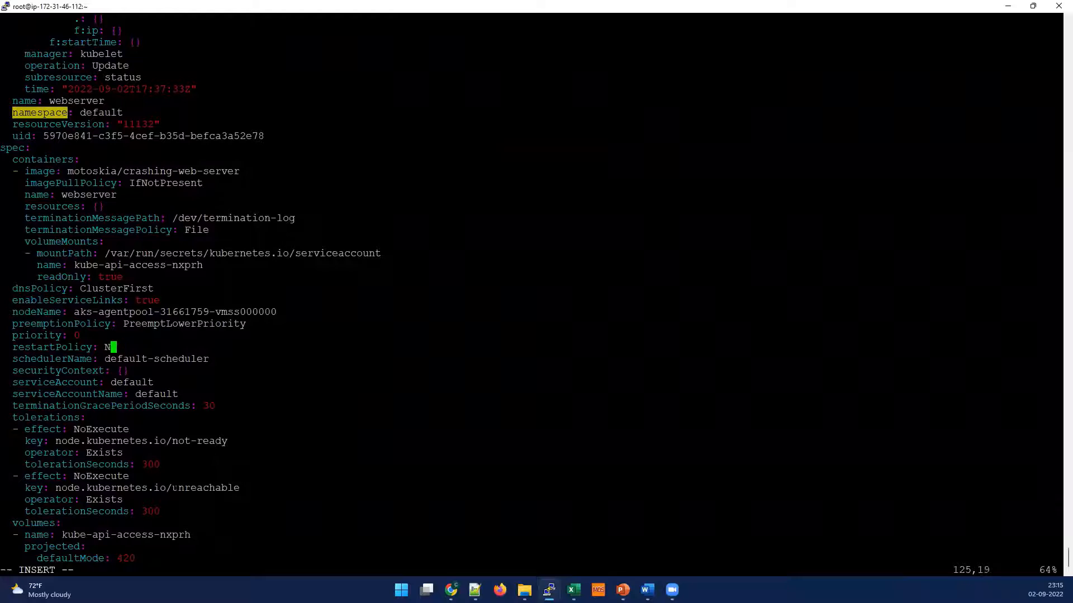
text(l)
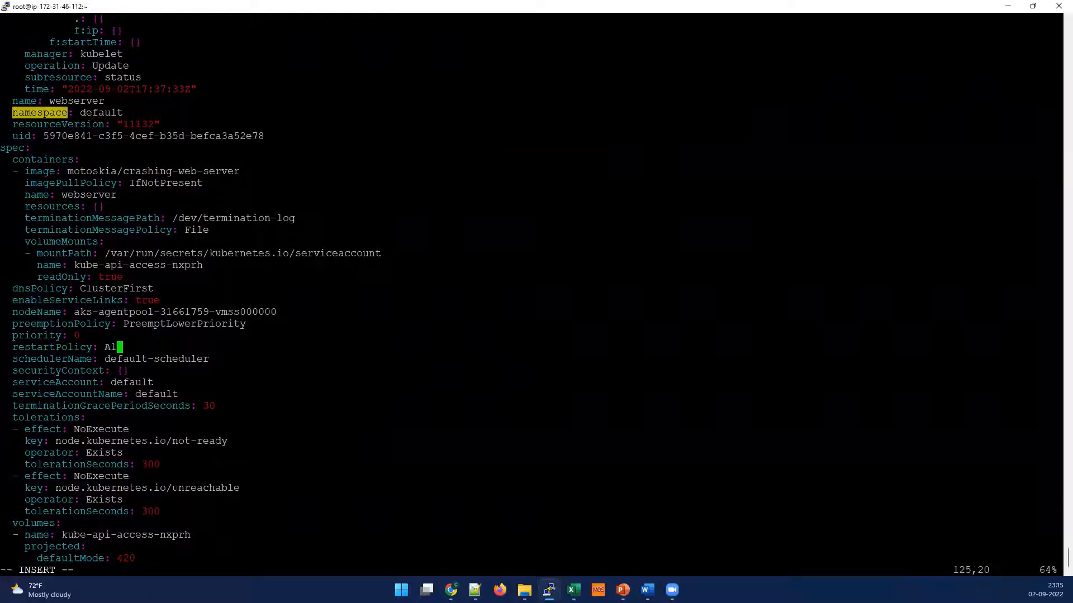
text(ways)
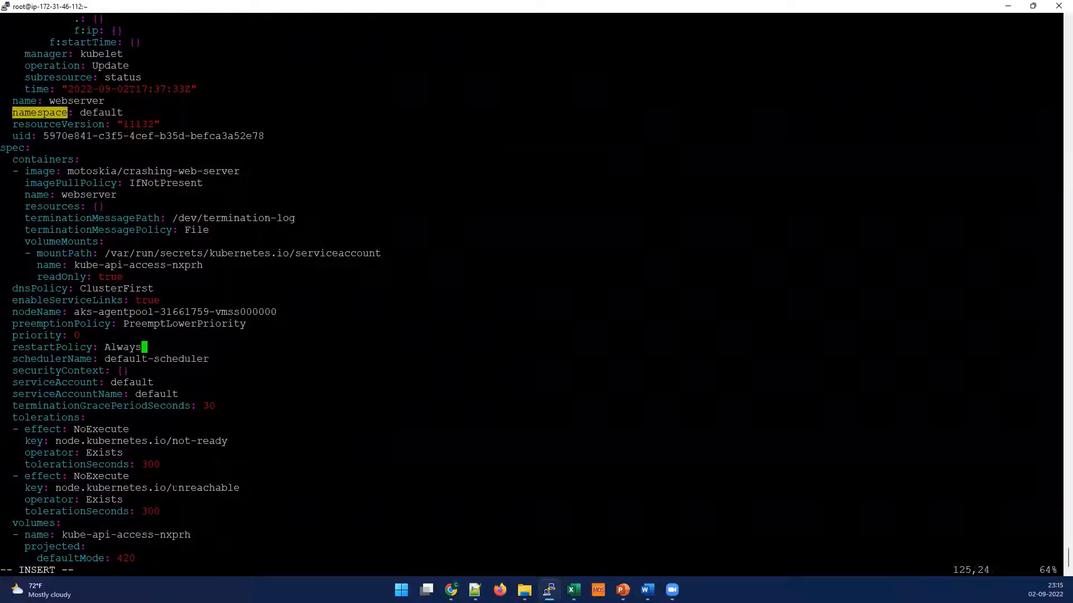
key(up)
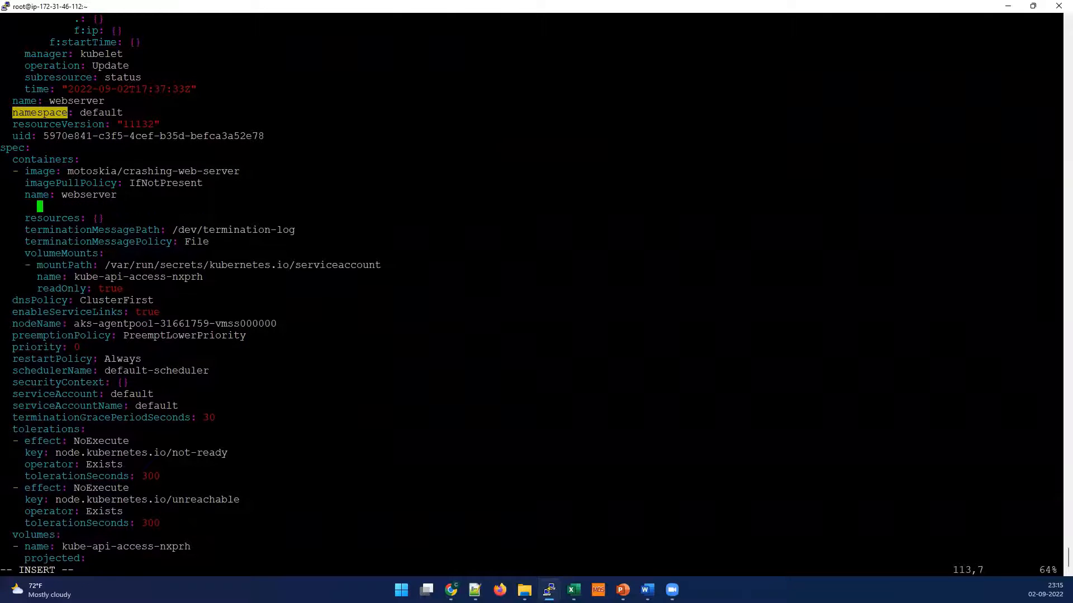
Add a livenessProbe: key under the webserver container
text(liv)
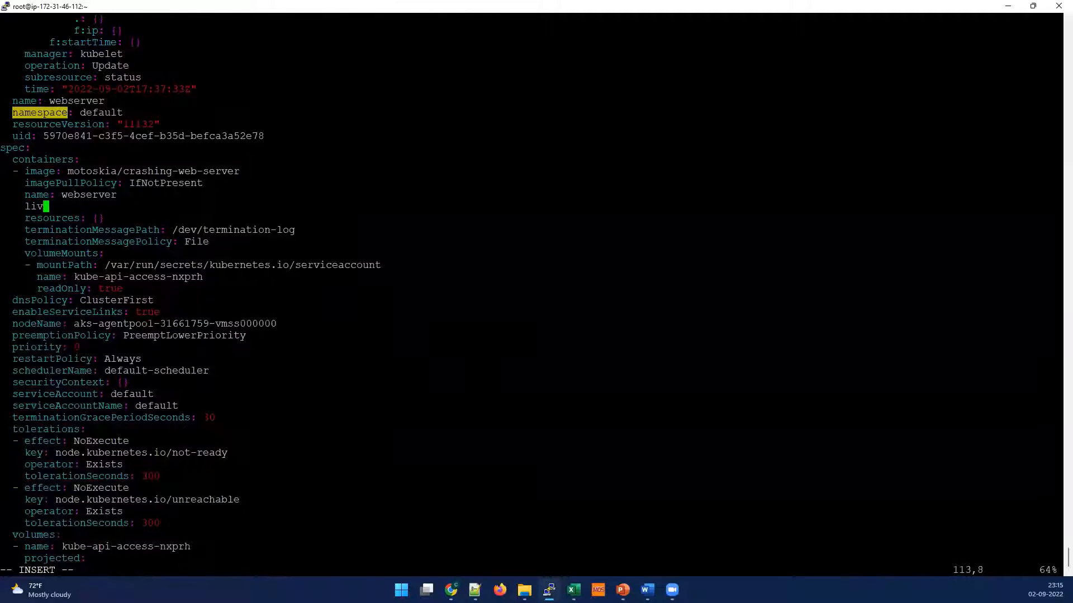
text(e)
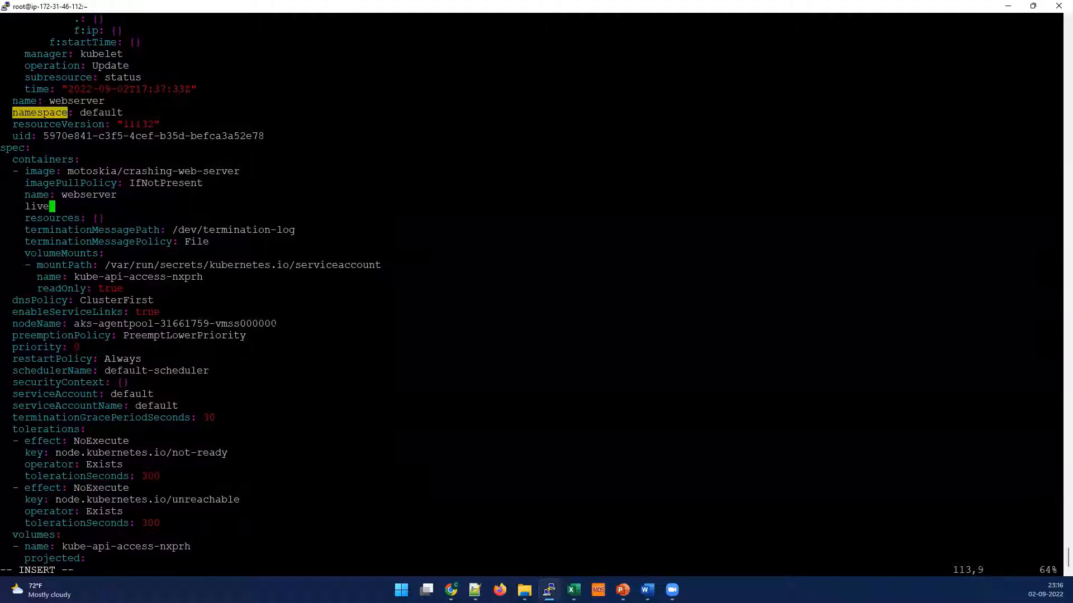
text(nes)
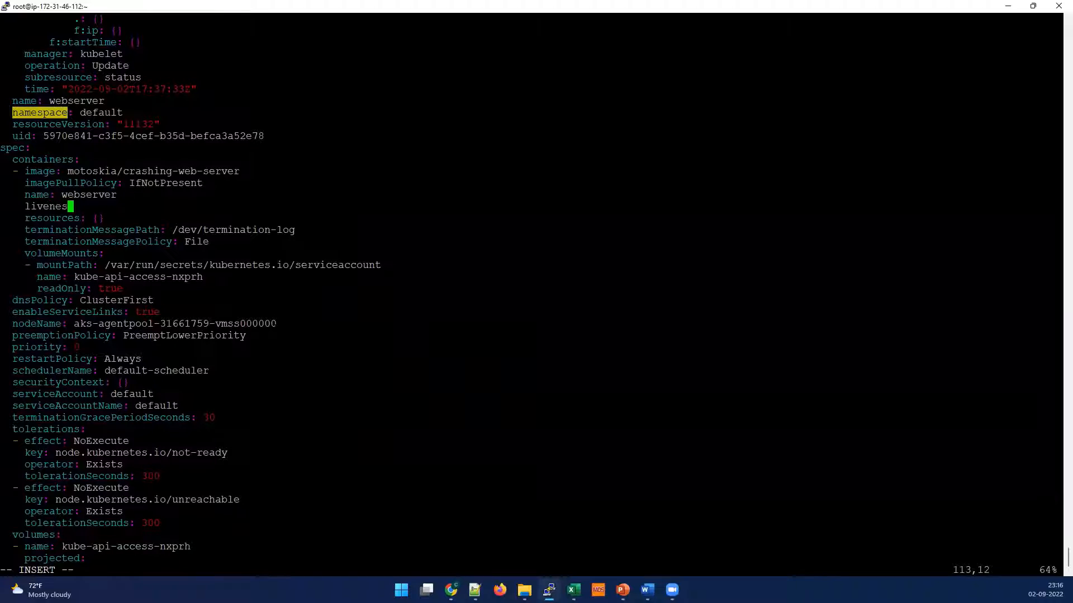
text(sProbe:)
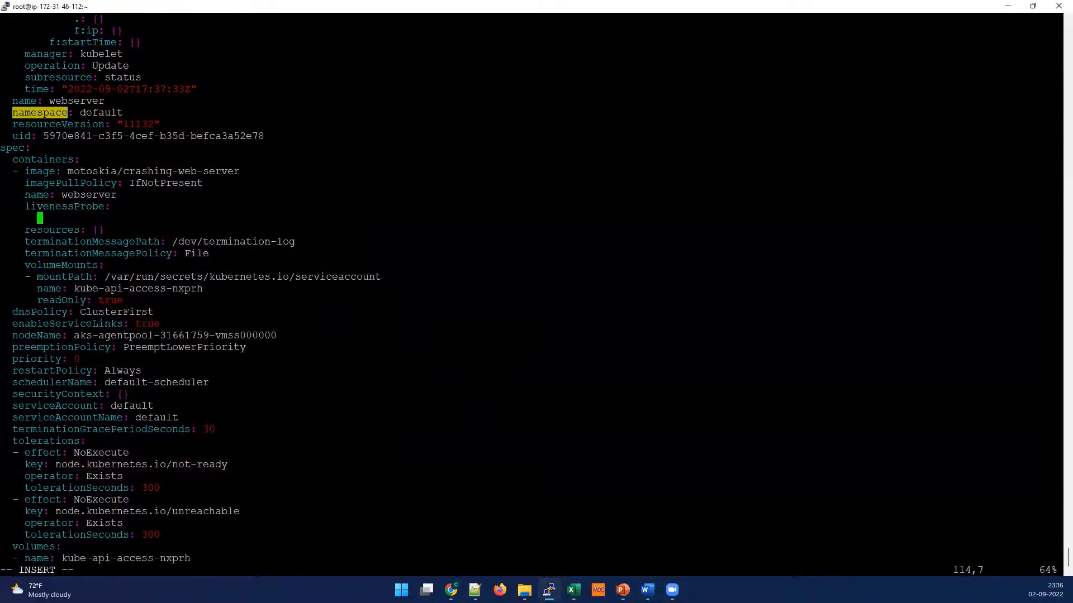
Give the liveness probe an httpGet on path / port 8080 with initialDelaySeconds 5
text(httpGet:)
text(pth:)
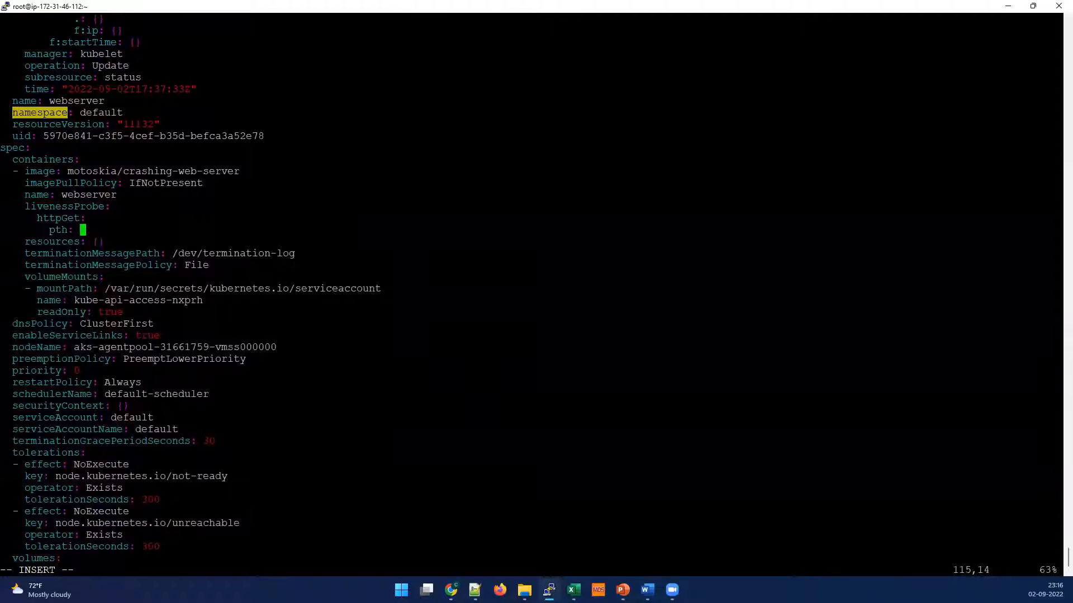
text(/)
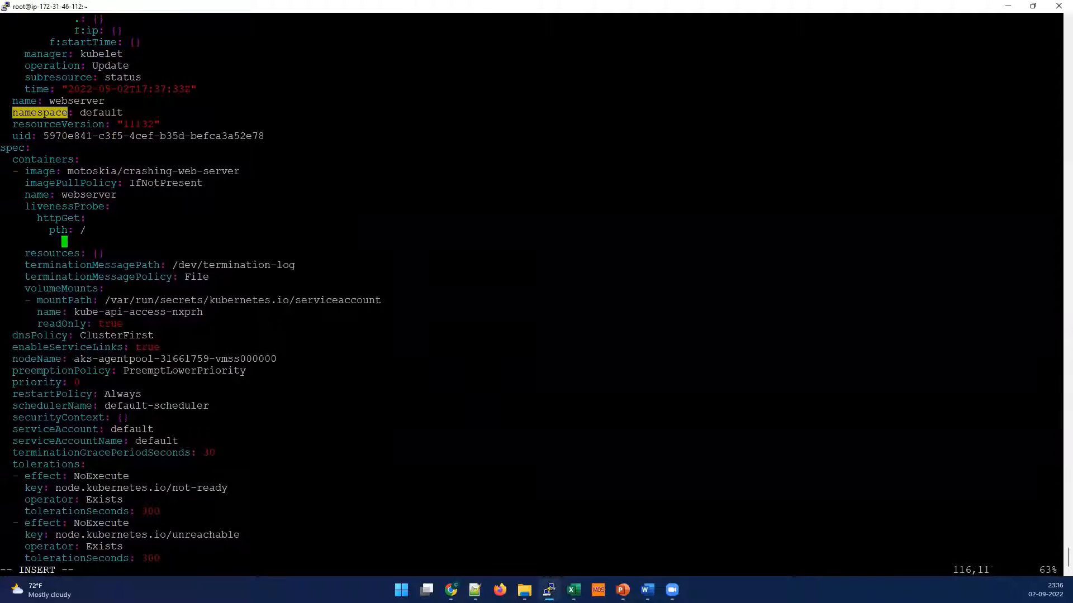
text(a)
text(p)
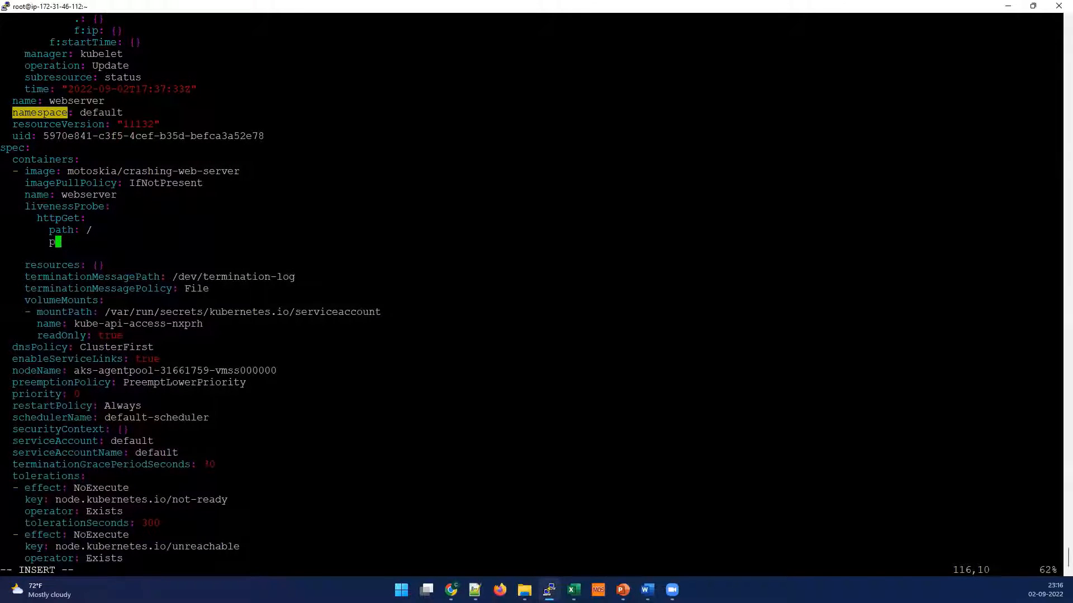
text(ort: 800)
click(532, 253)
text(initial)
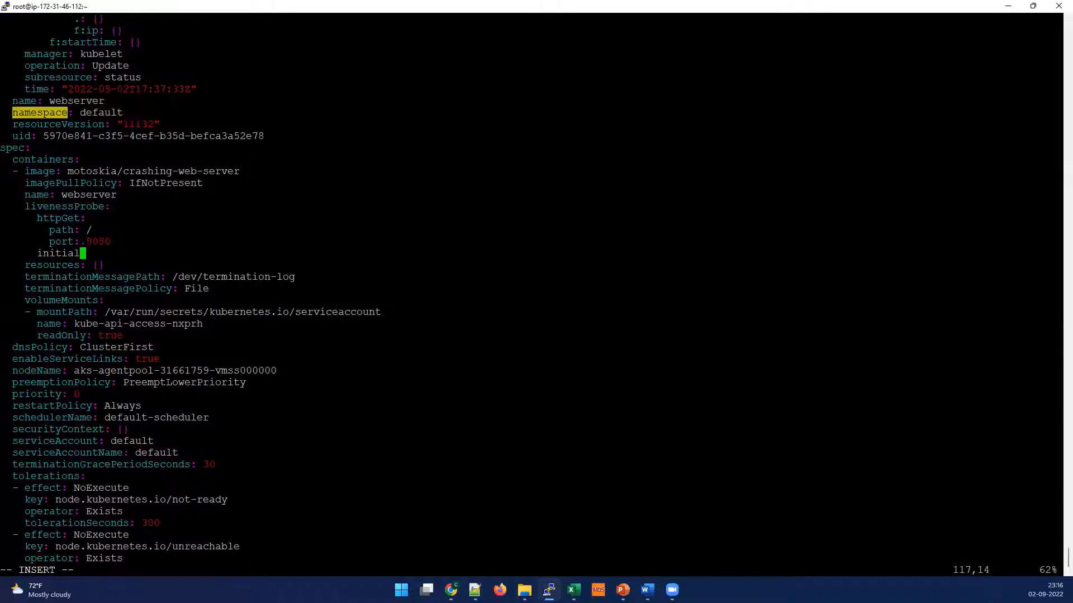
text(Delay)
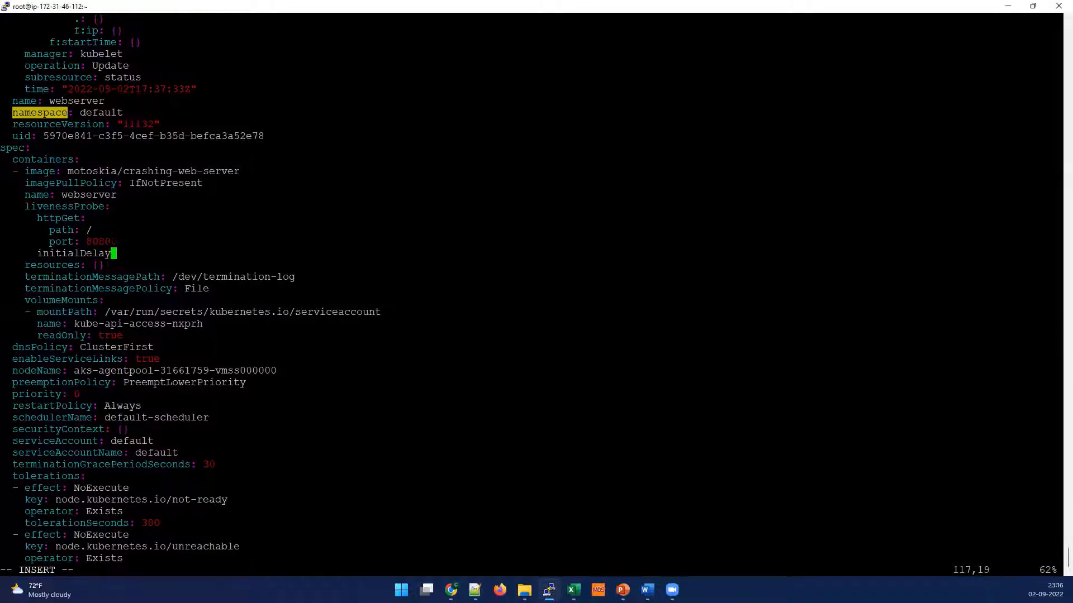
text(Se)
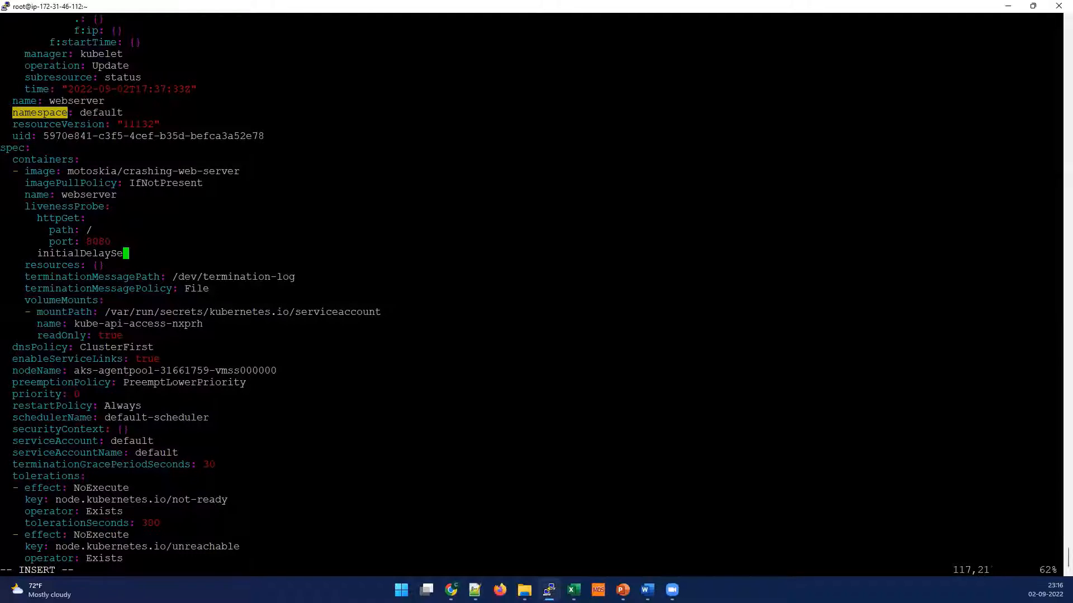
text(conds;)
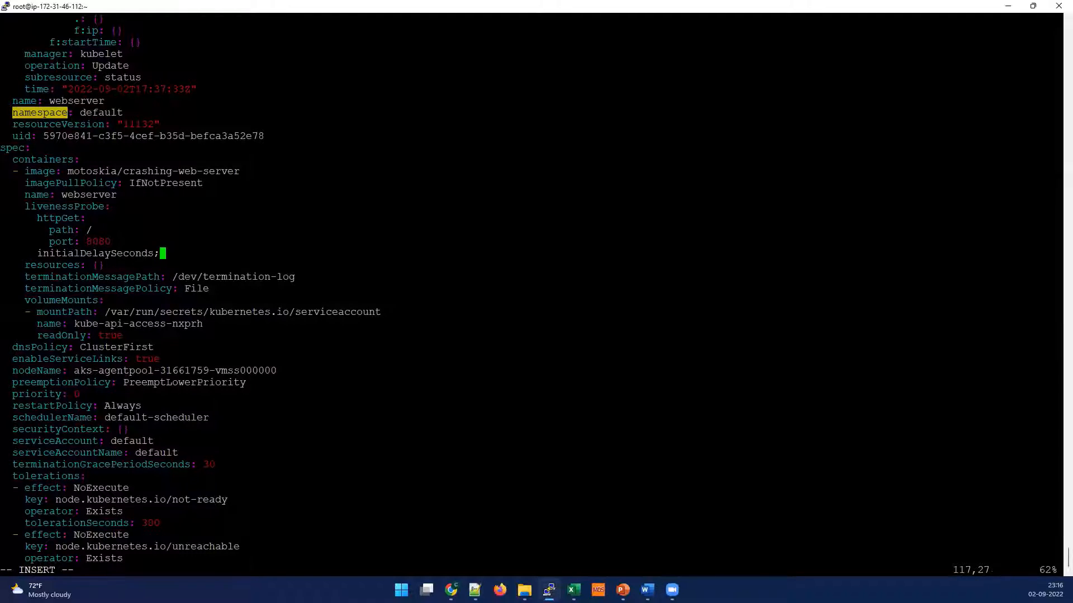
text(: 5)
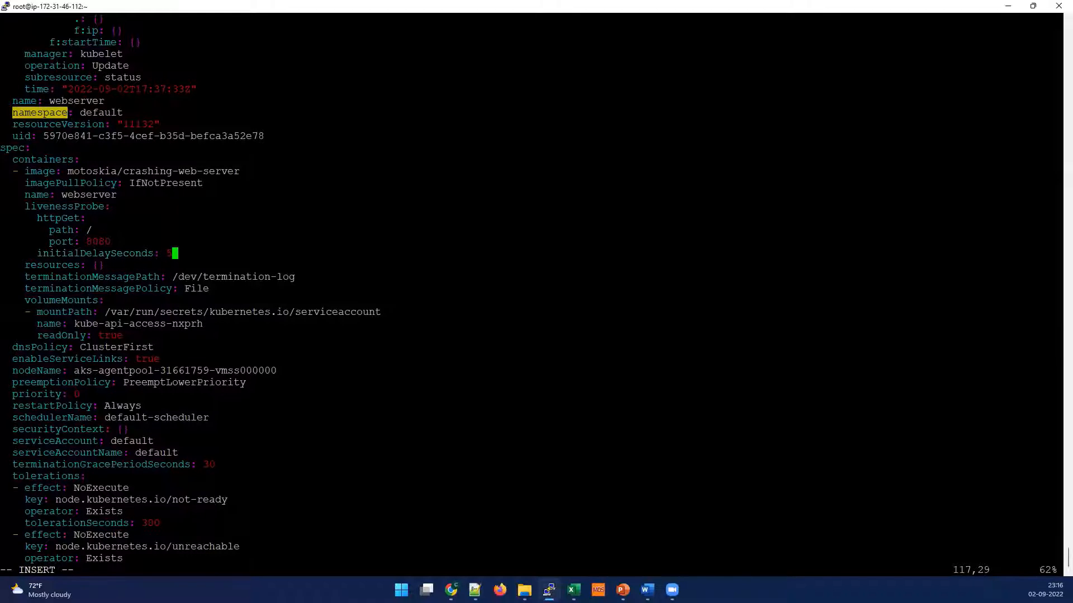
Add 'periodSeconds: 5' on a new line under initialDelaySeconds
key(Enter)
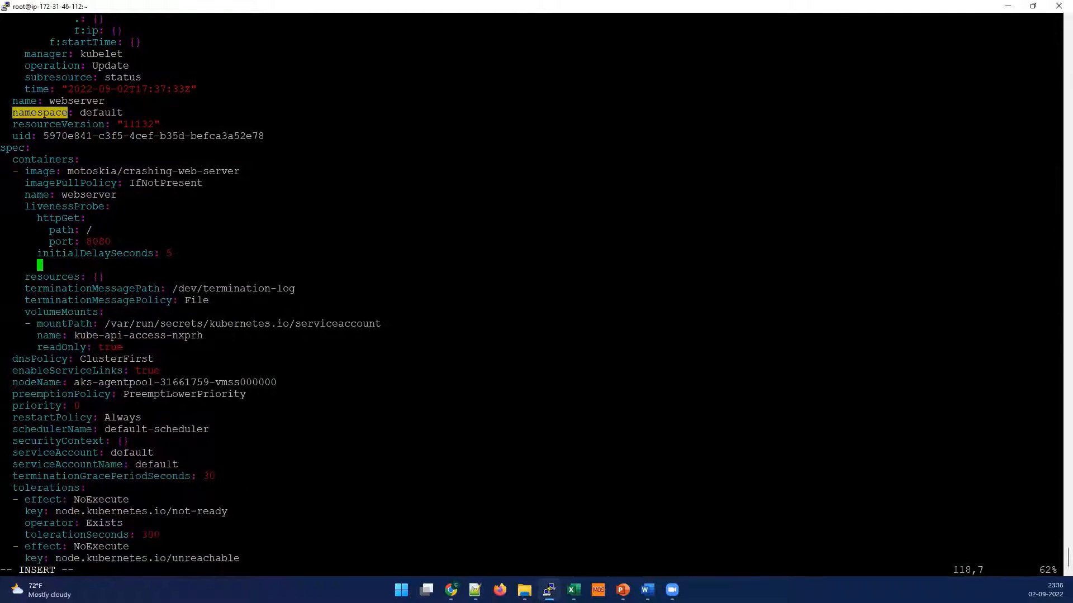
text(p)
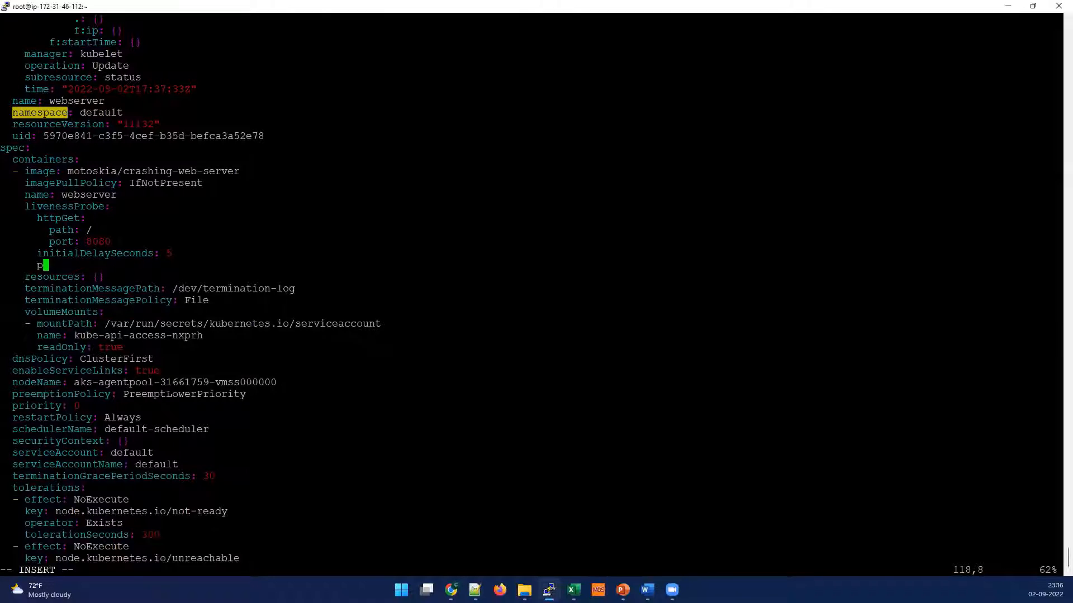
text(eriod)
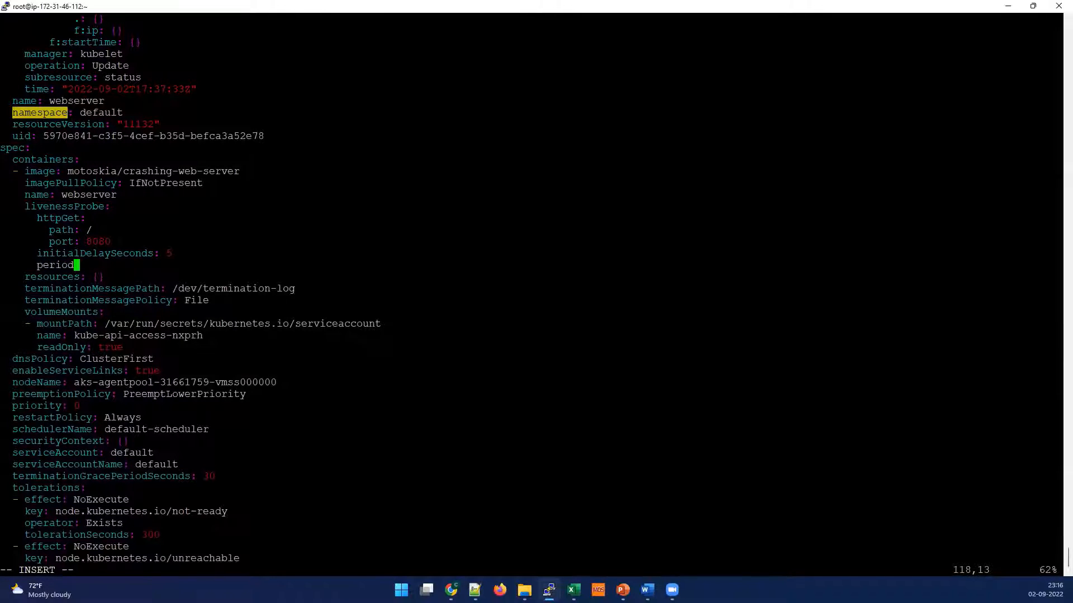
text(Seconds:)
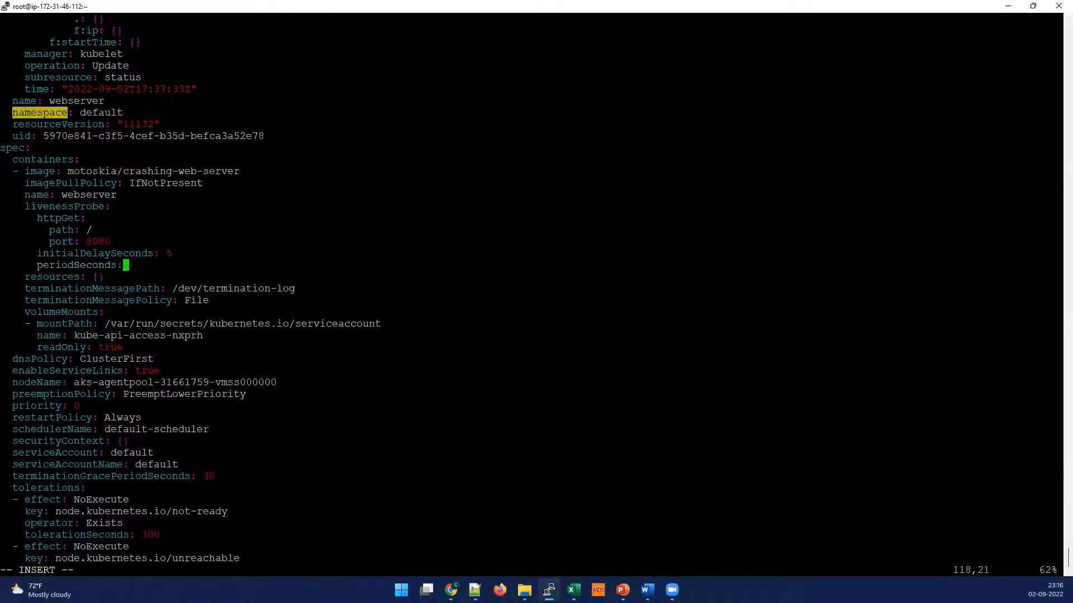
text(5)
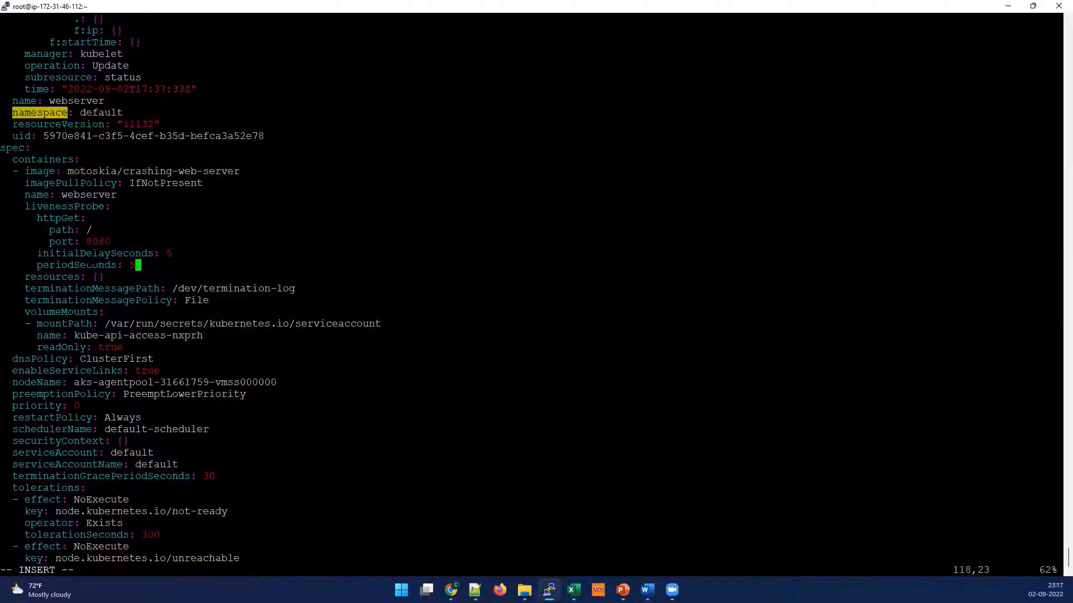
Save server.yaml with :wq!, list the pods, and delete the webserver pod
text(:wq!)
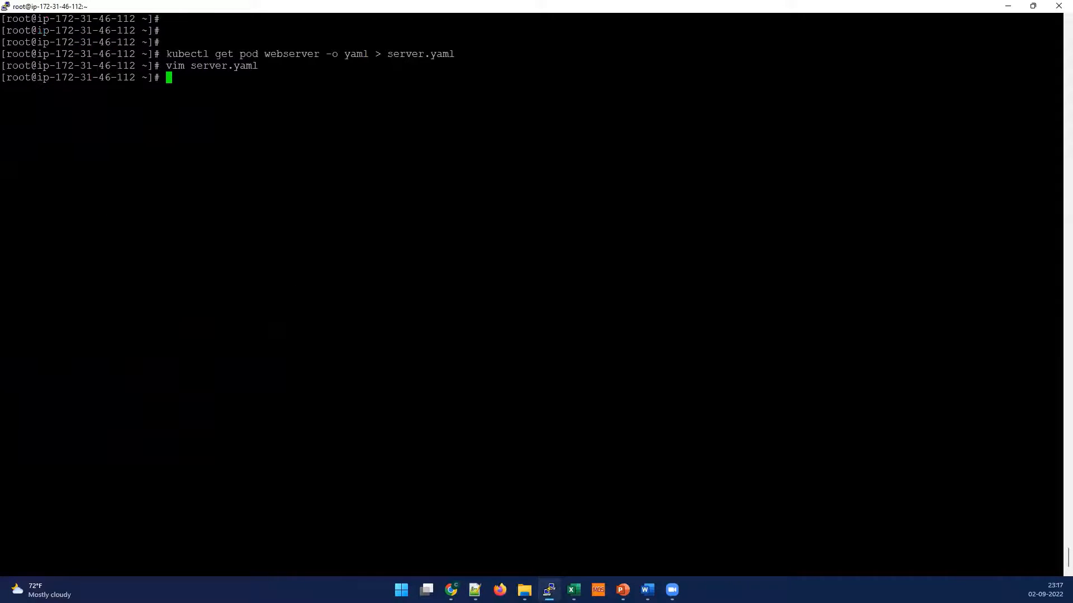
text(kubectl)
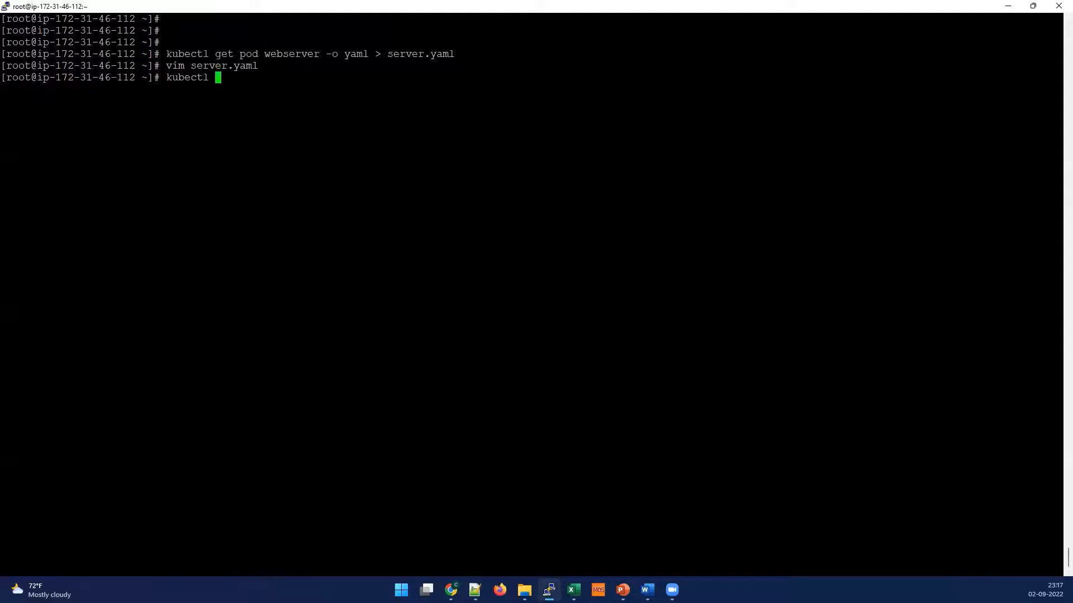
text(get po)
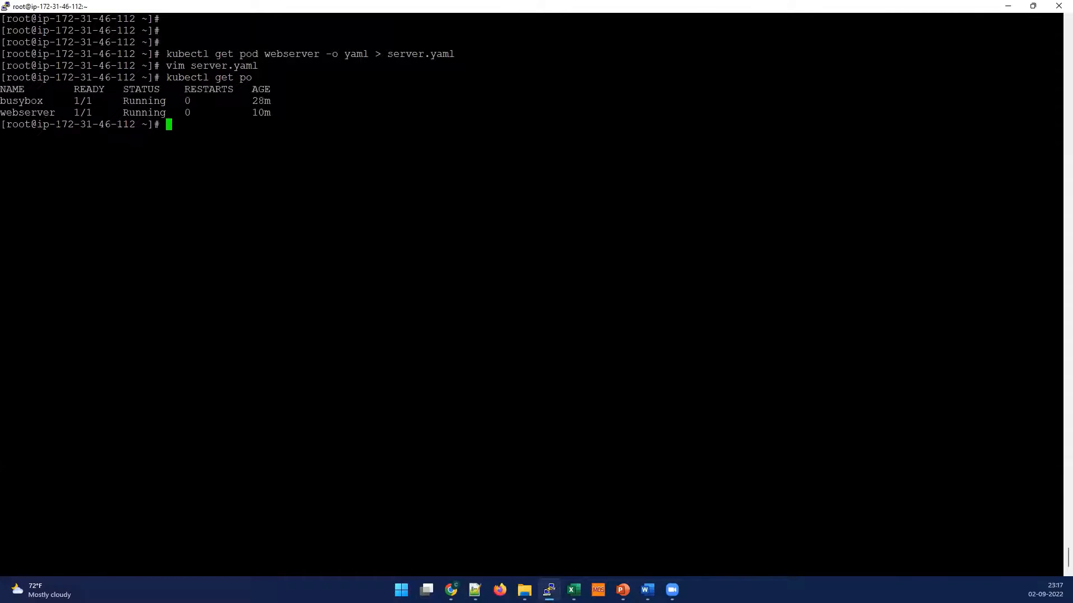
text(kubectl de)
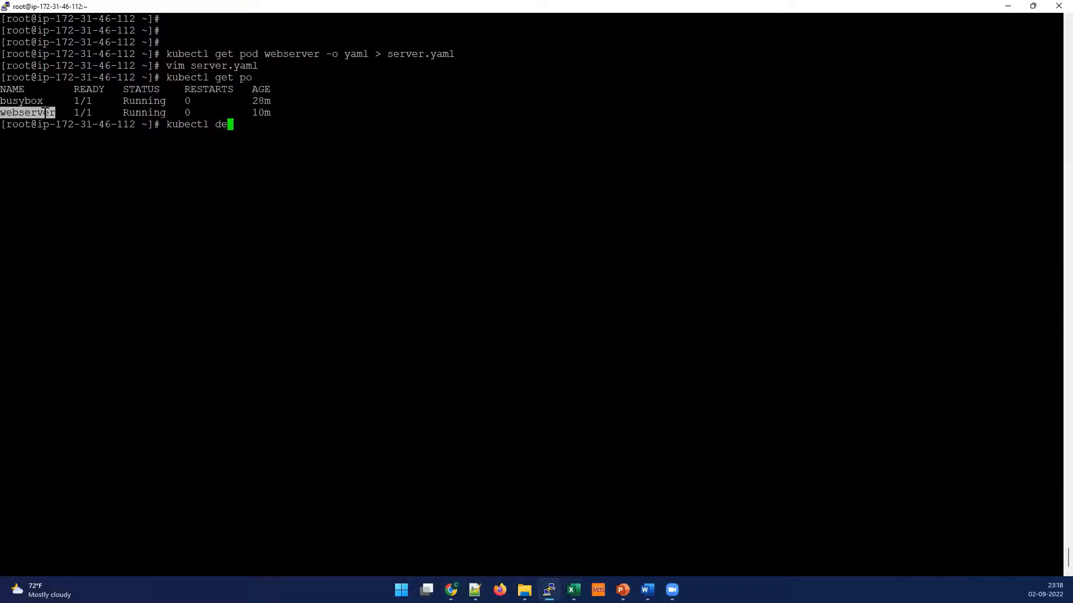
text(lete po webserver)
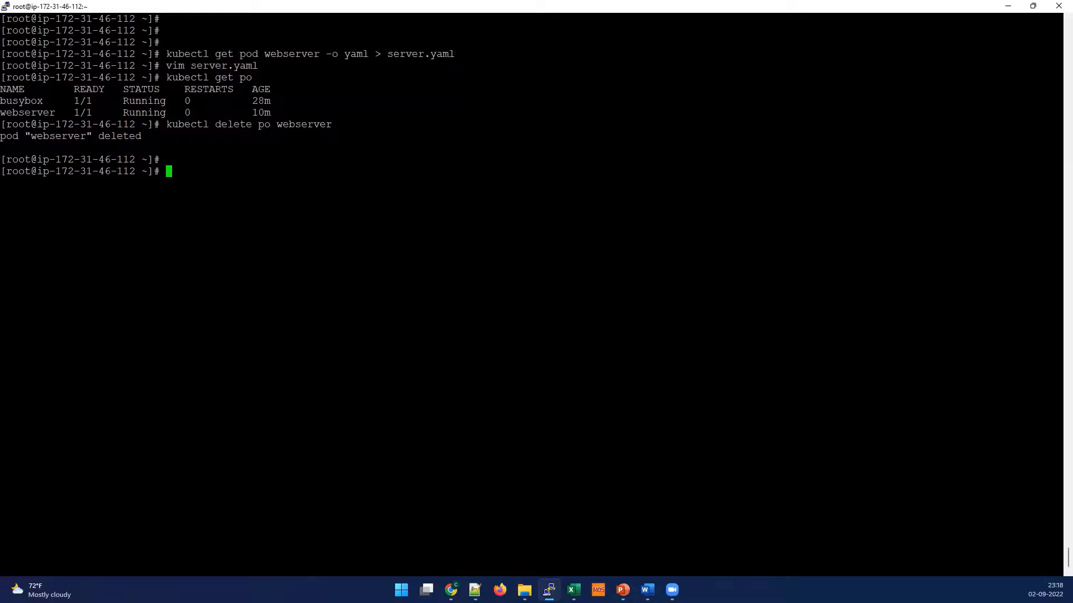
Recreate webserver with kubectl apply -f server.yaml and confirm it is Running beside busybox
text(kubectl get po)
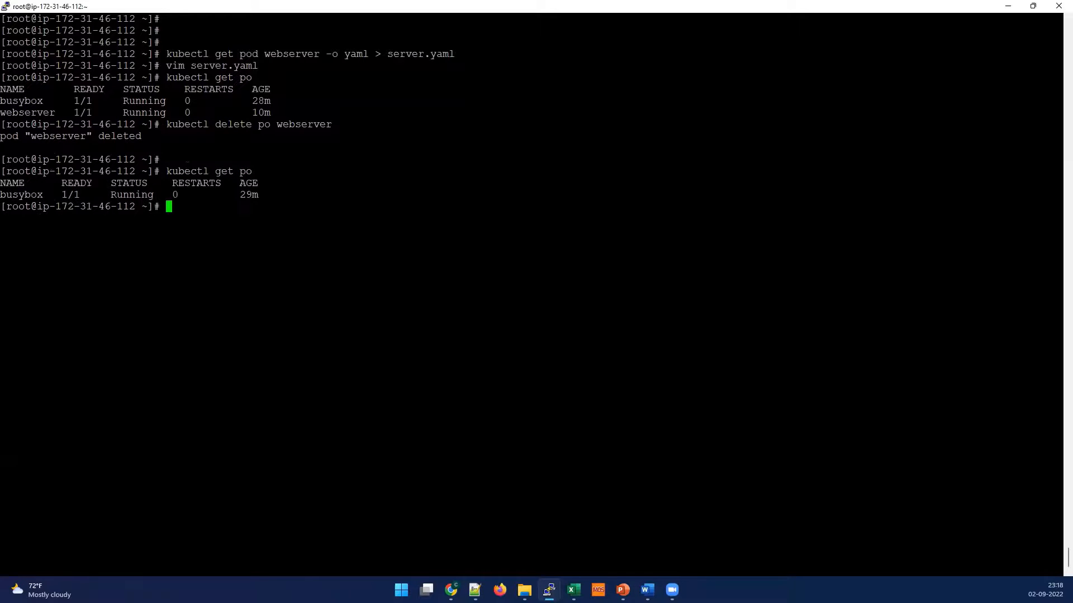
text(k)
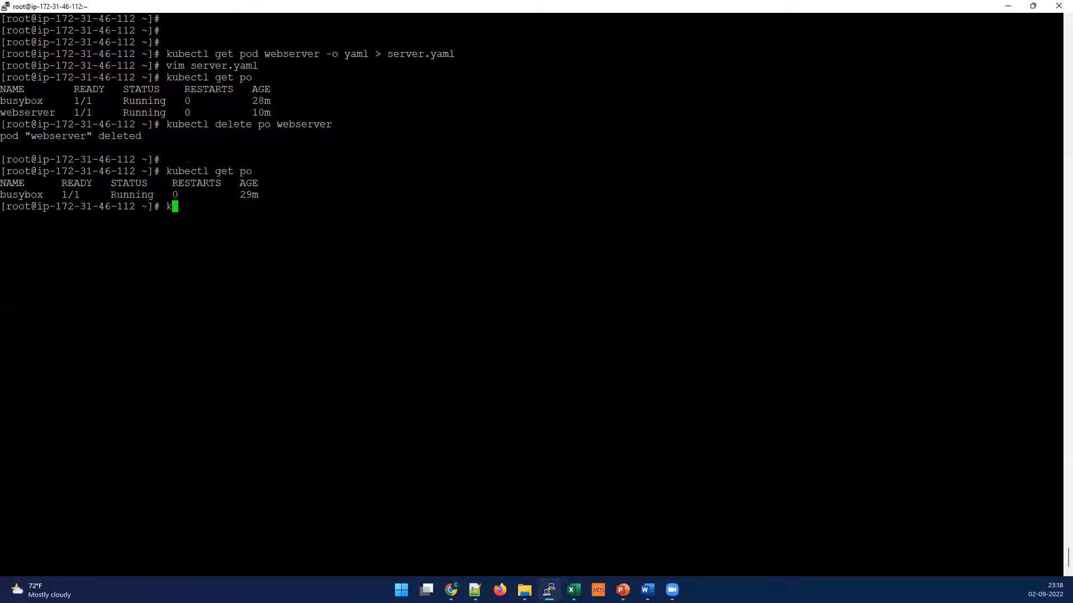
text(ubectl apply)
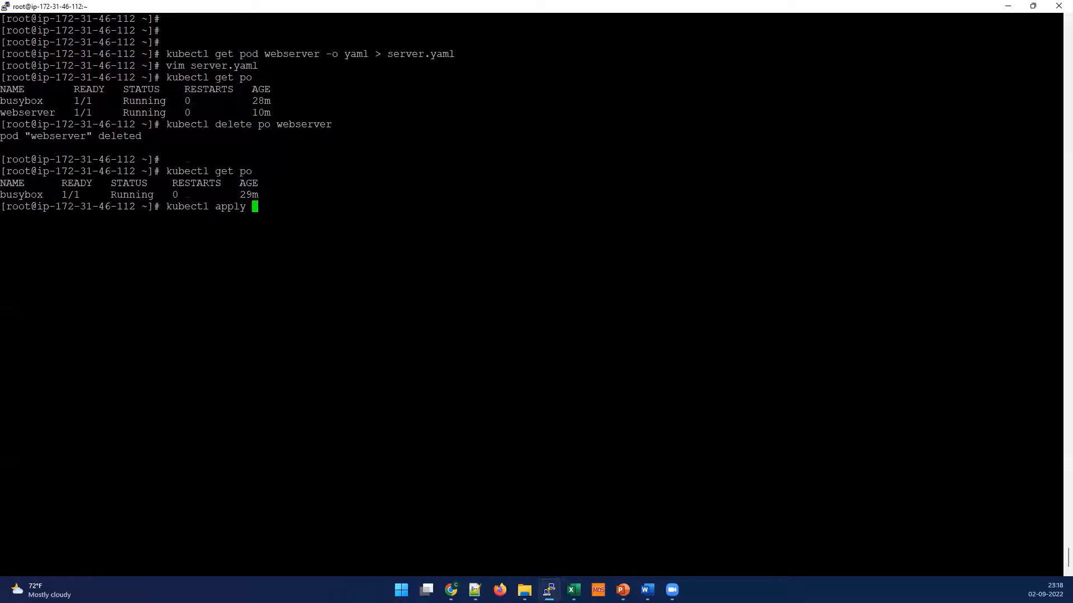
text(-f server.yaml)
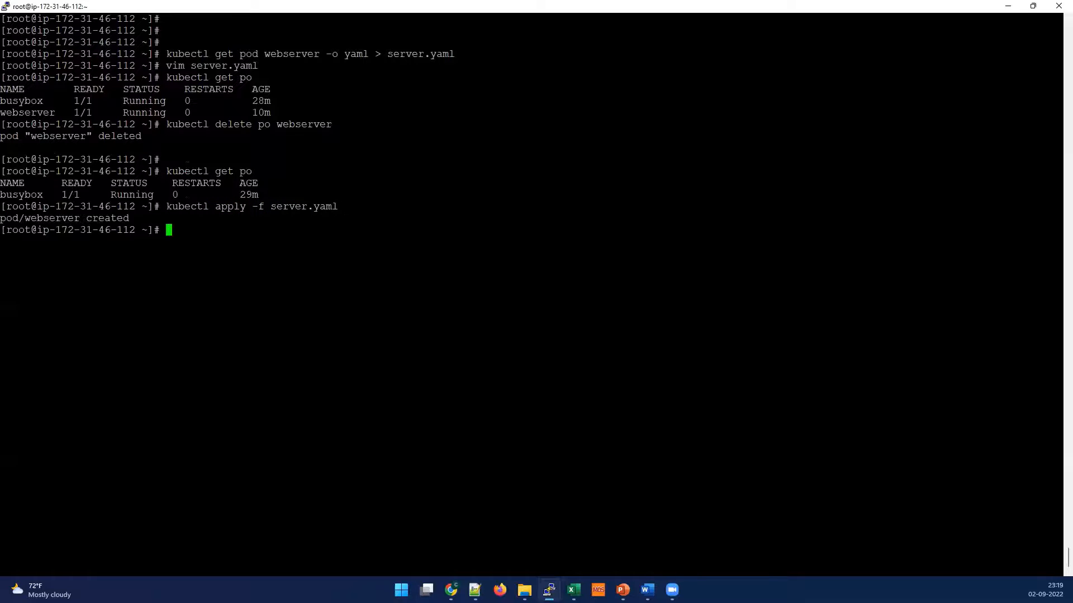
text(kubectl get po)
text(ls)
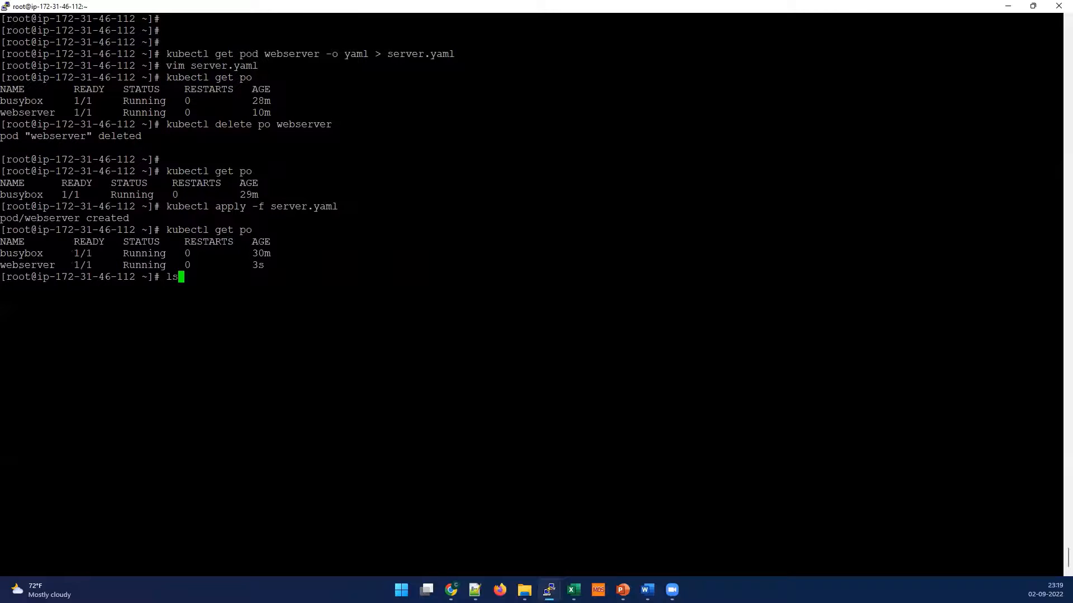
Find webserver's new IP 10.244.2.12 via -o wide, then curl it on 8080 from busybox
text(kubectl get po -o wide)
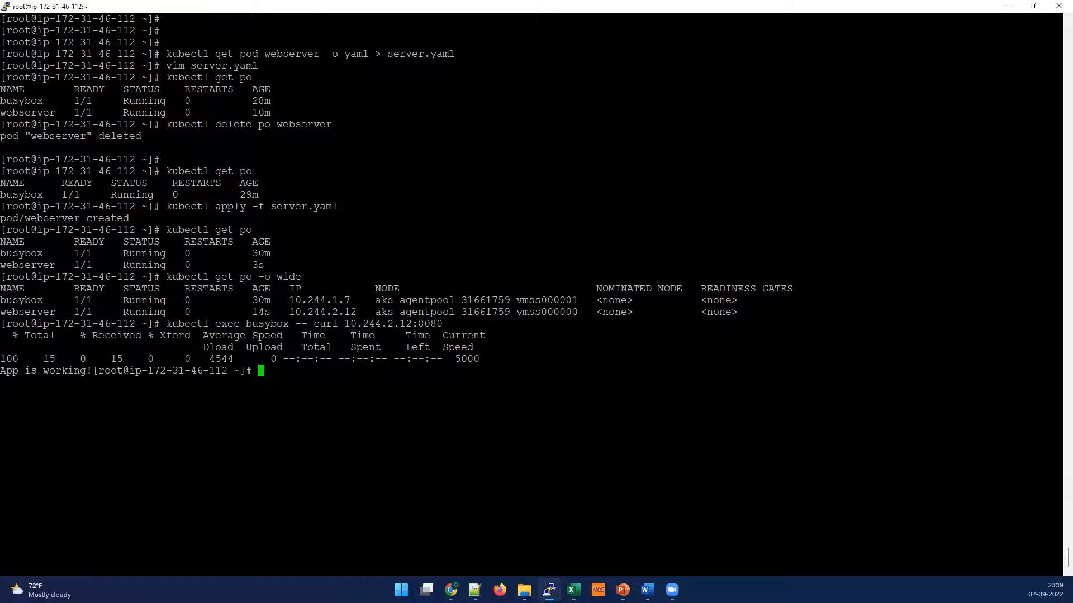
text(kubectl exec busybox -- curl 10.244.2.12:8080)
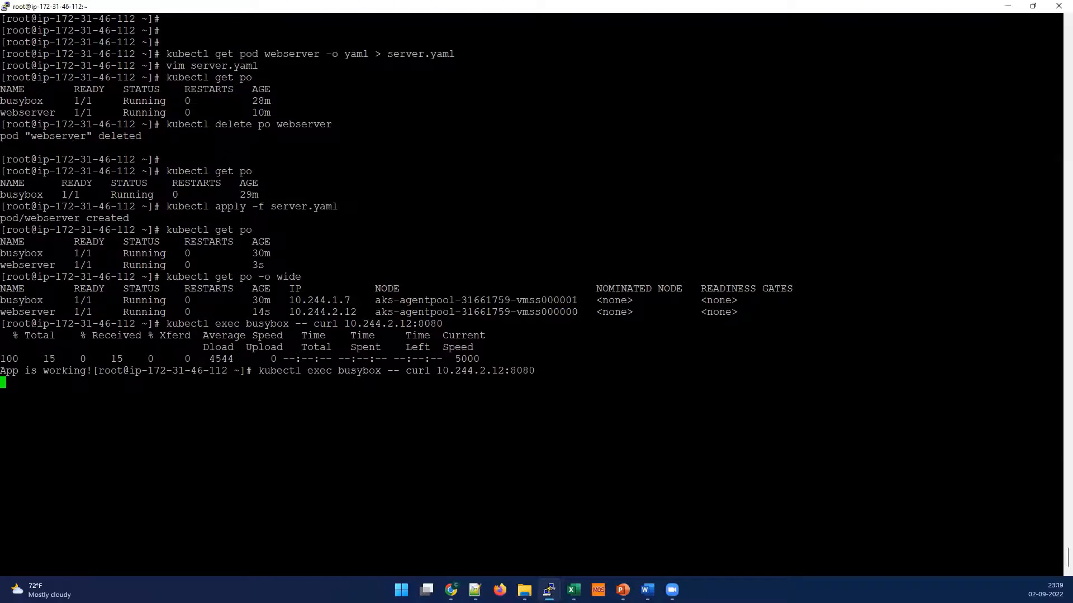
key(Enter)
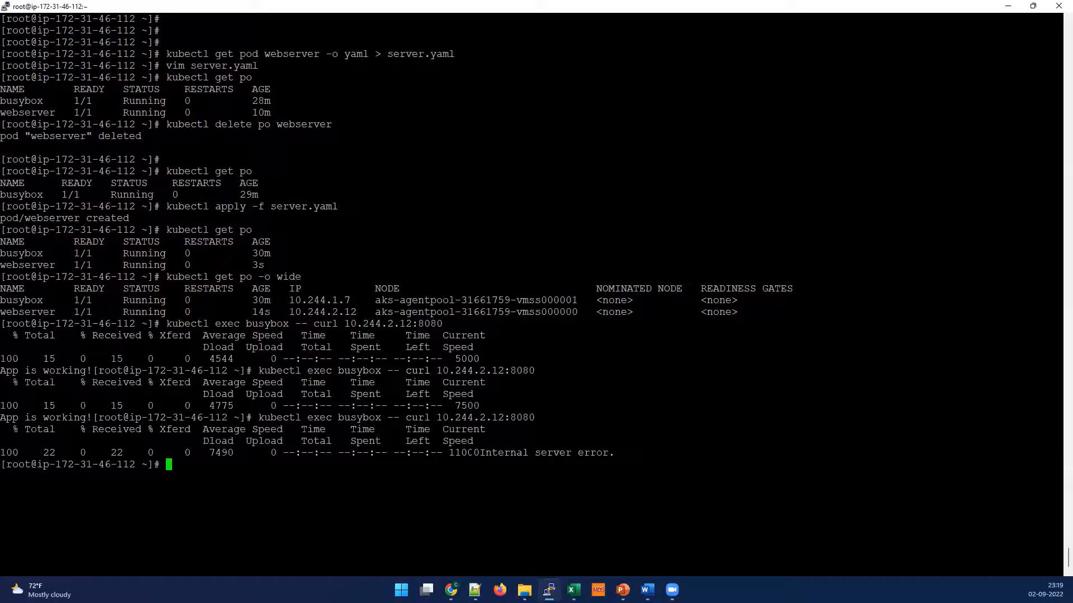
Repeat the busybox curl to 10.244.2.12:8080, getting internal server errors each time
text(kubectl exec busybox -- curl 10.244.2.12:8080)
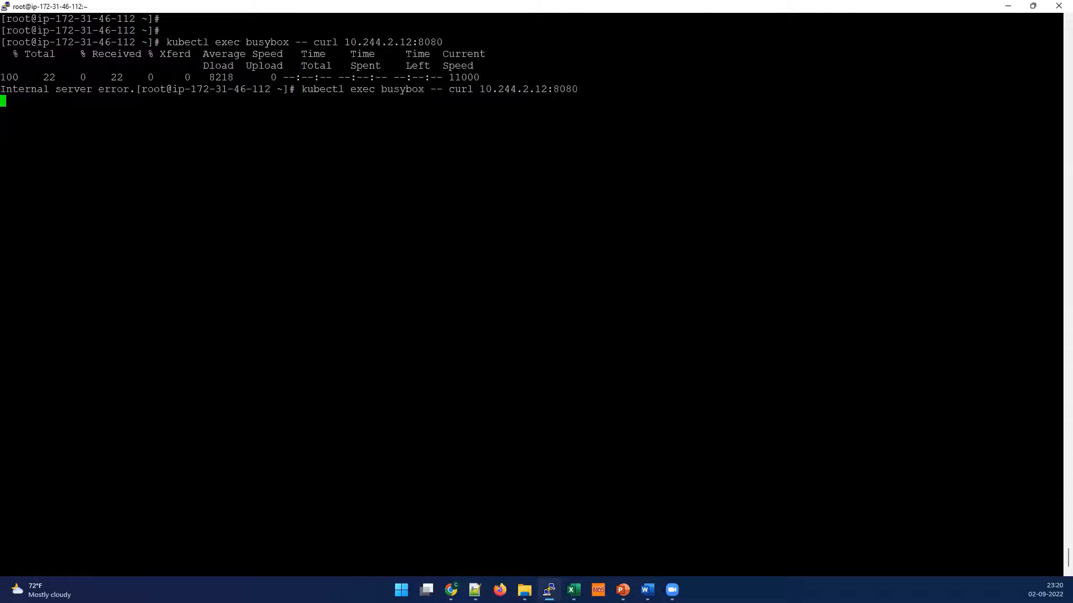
key(Return)
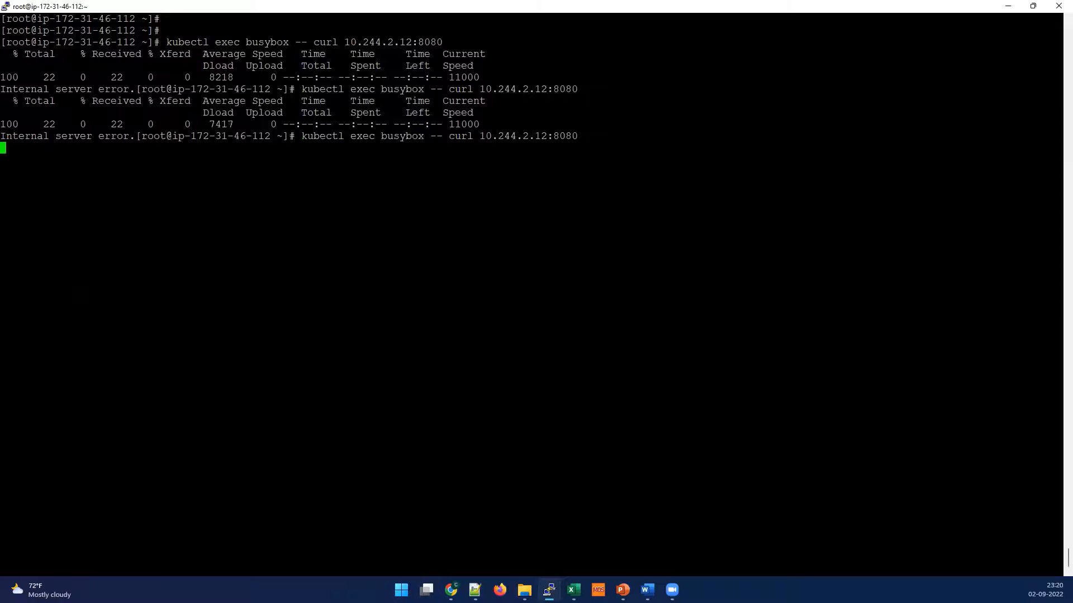
key(Return)
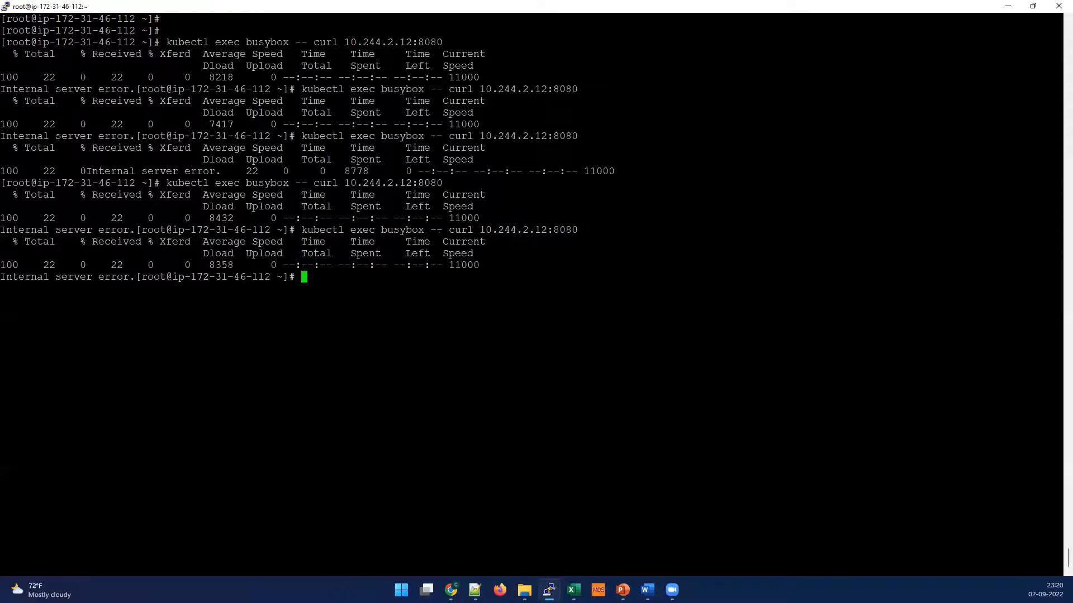
Check webserver's restart count with 'kubectl get po' and curl 10.244.2.12:8080 from busybox for 'App is working!'
text(kubectl)
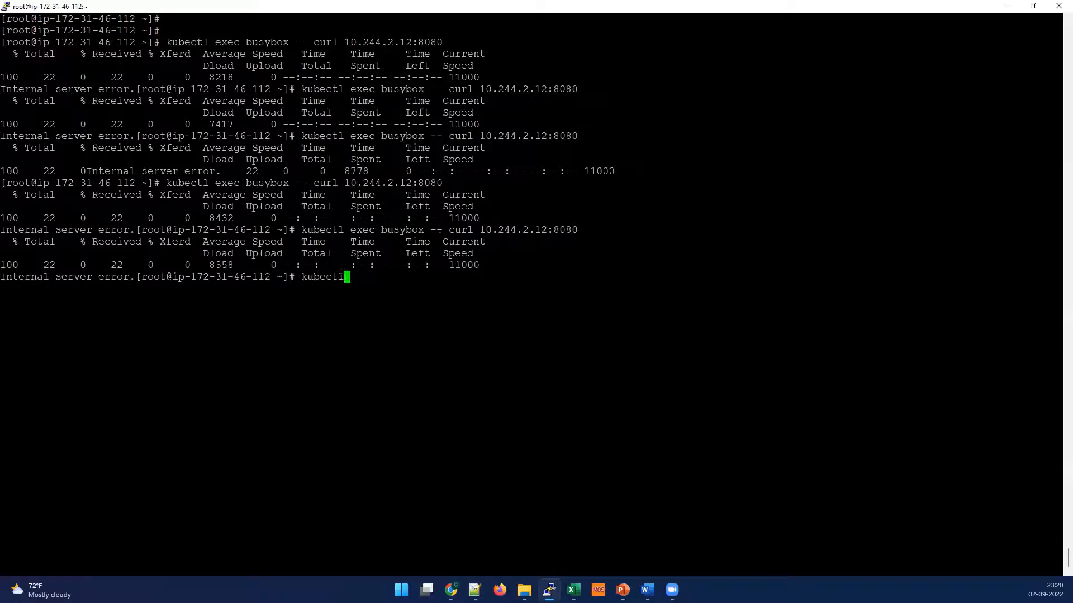
text(get po)
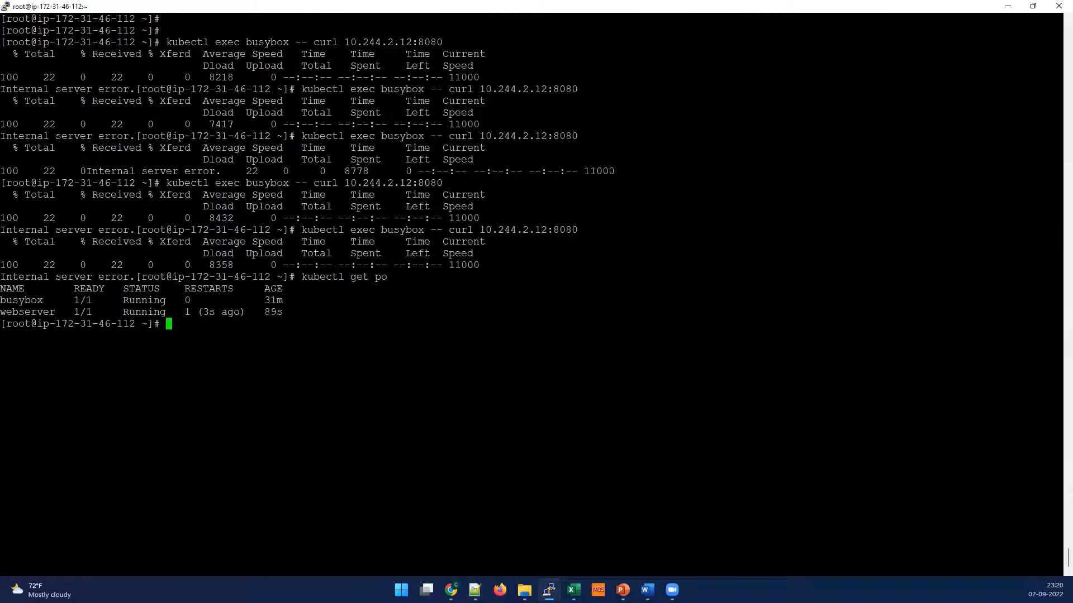
text(kubectl exec busybox -- curl 10.244.2.12:8080)
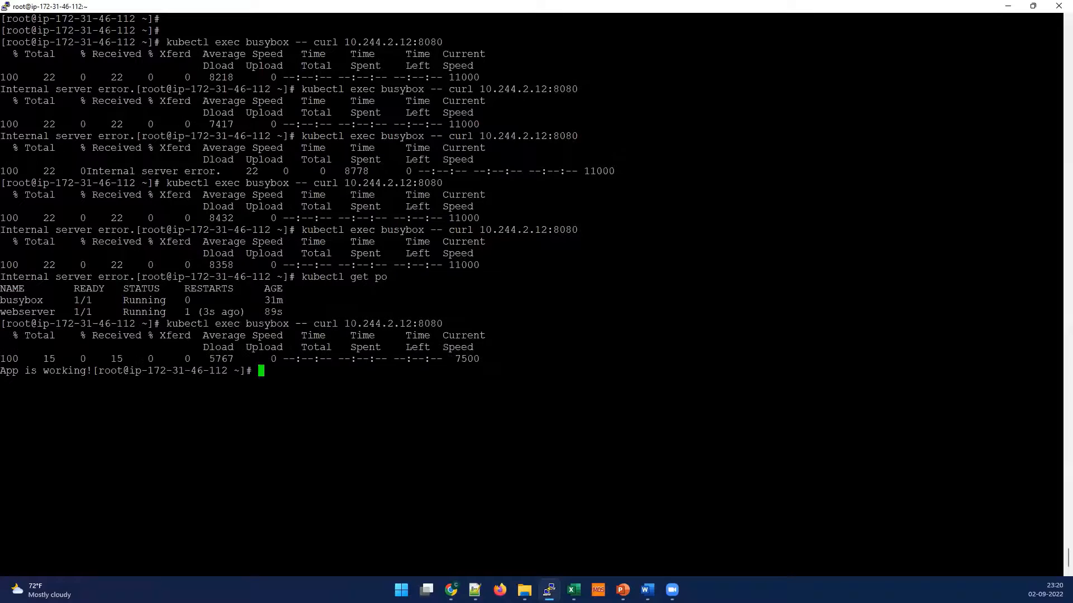
double_click(72, 370)
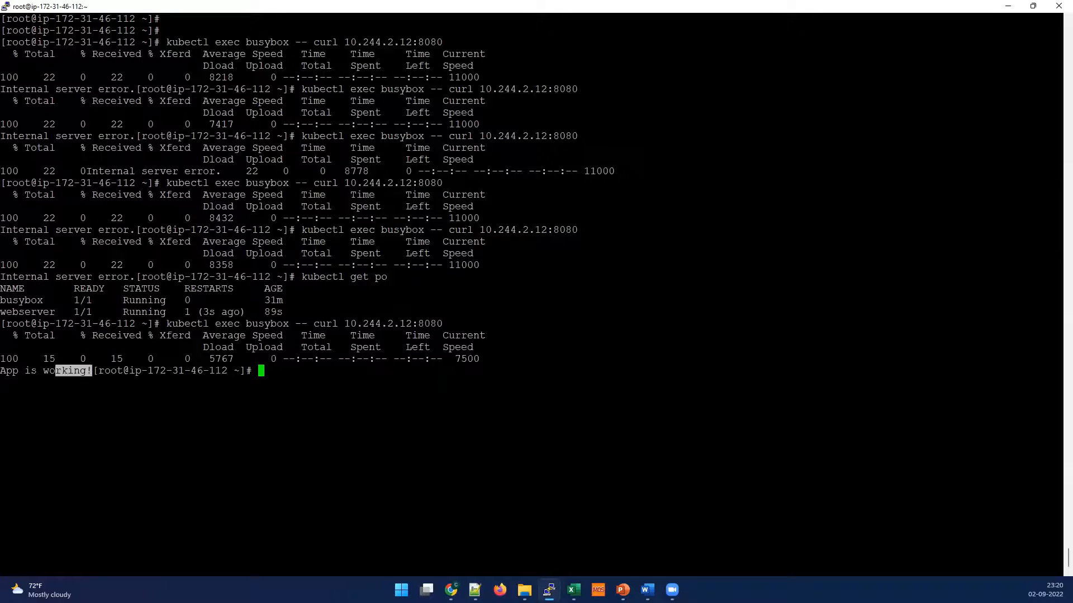